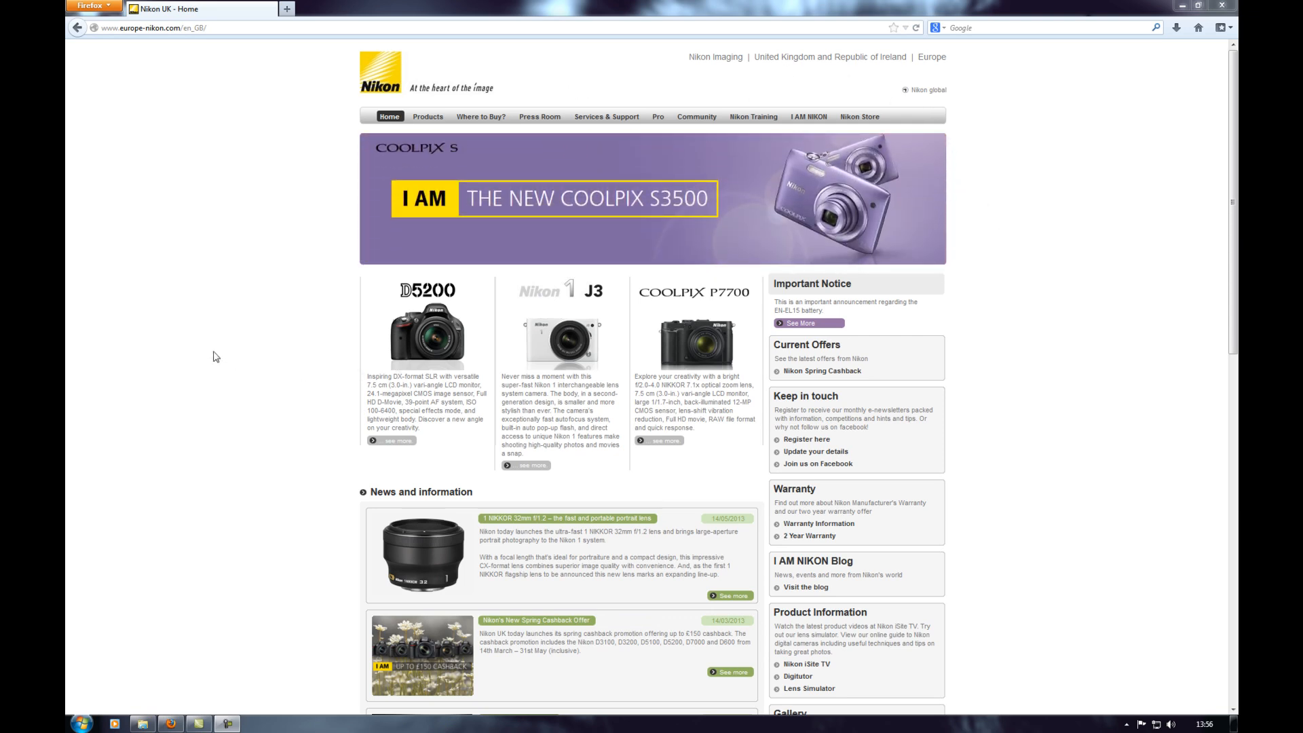
mouse_move(231, 202)
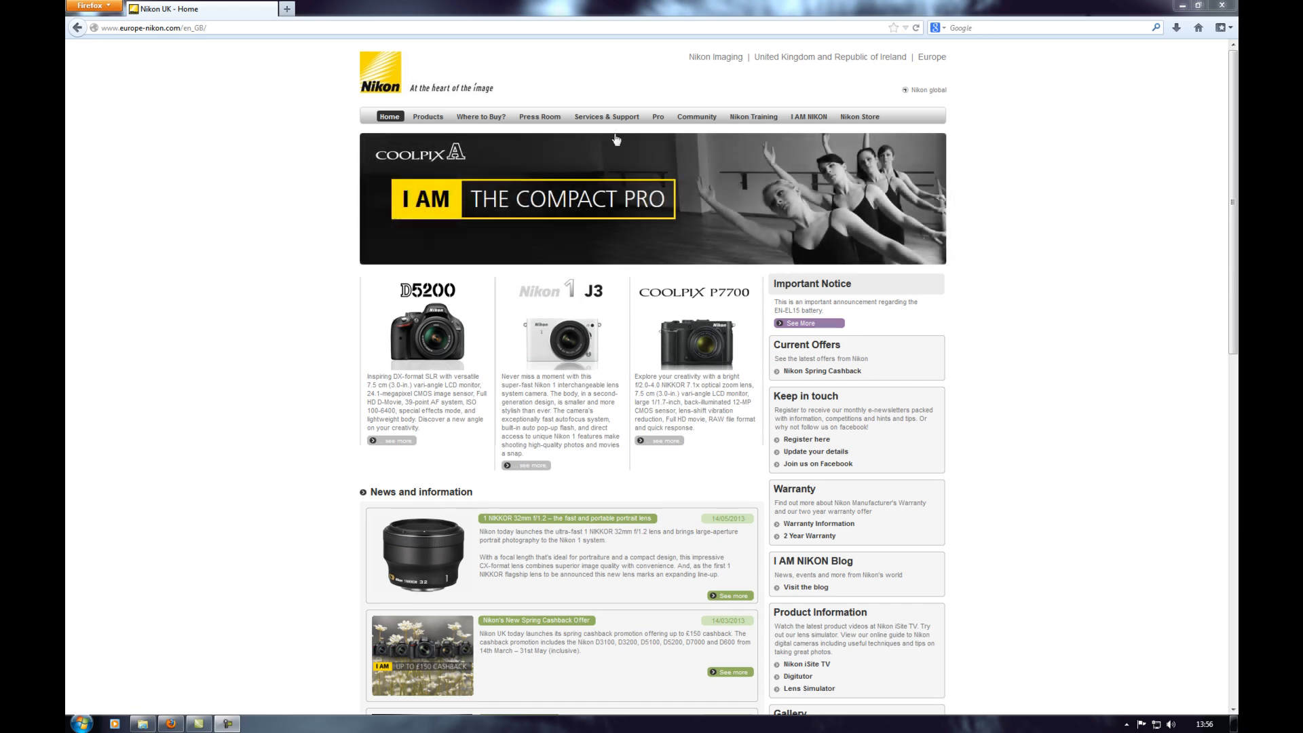
- Reach the Firmware Updates list under Support & Downloads, showing D700 Firmware Update A 1.04, B 1.03
left_click(606, 116)
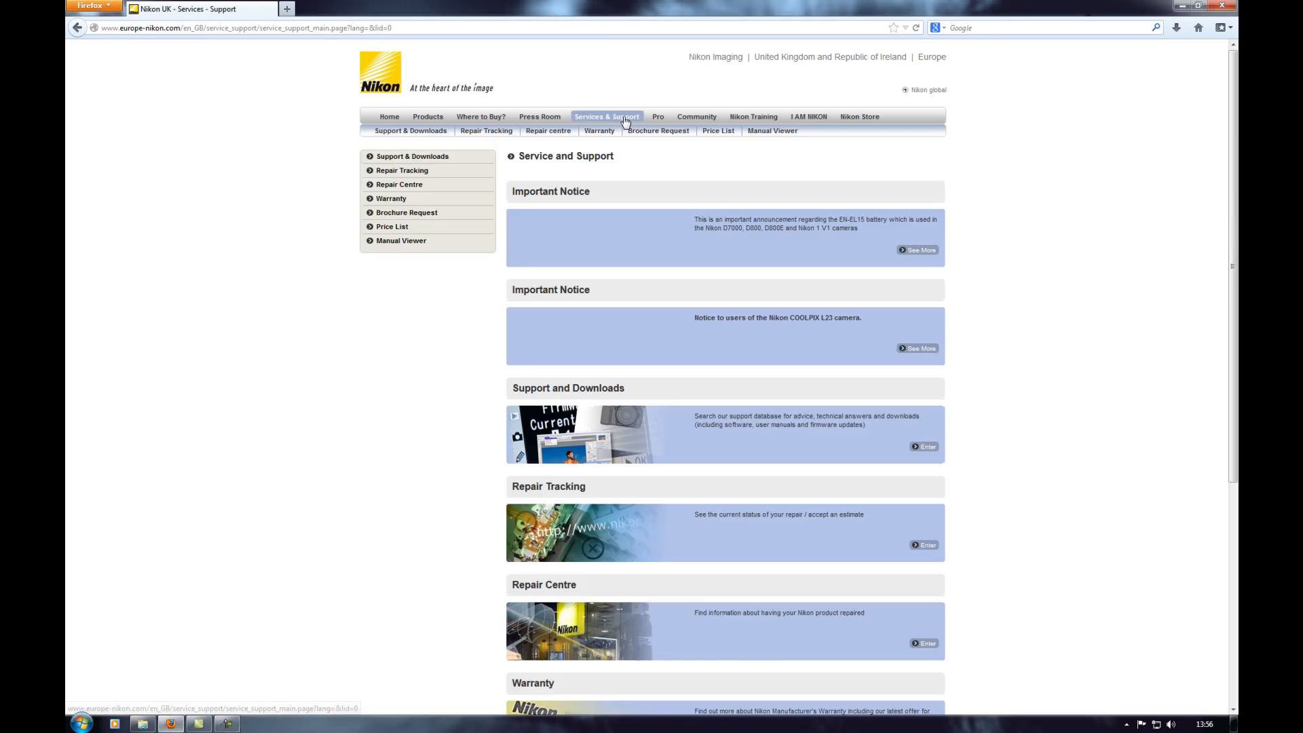
mouse_move(399, 183)
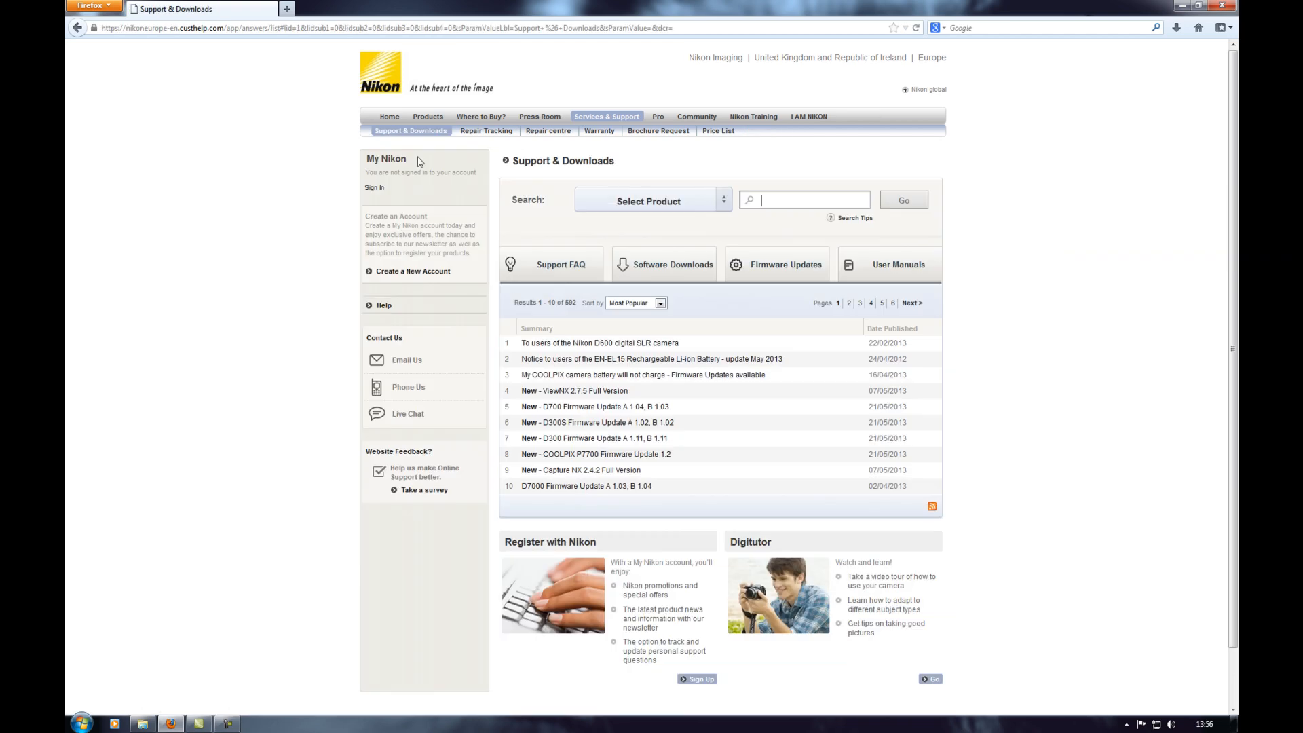
left_click(776, 264)
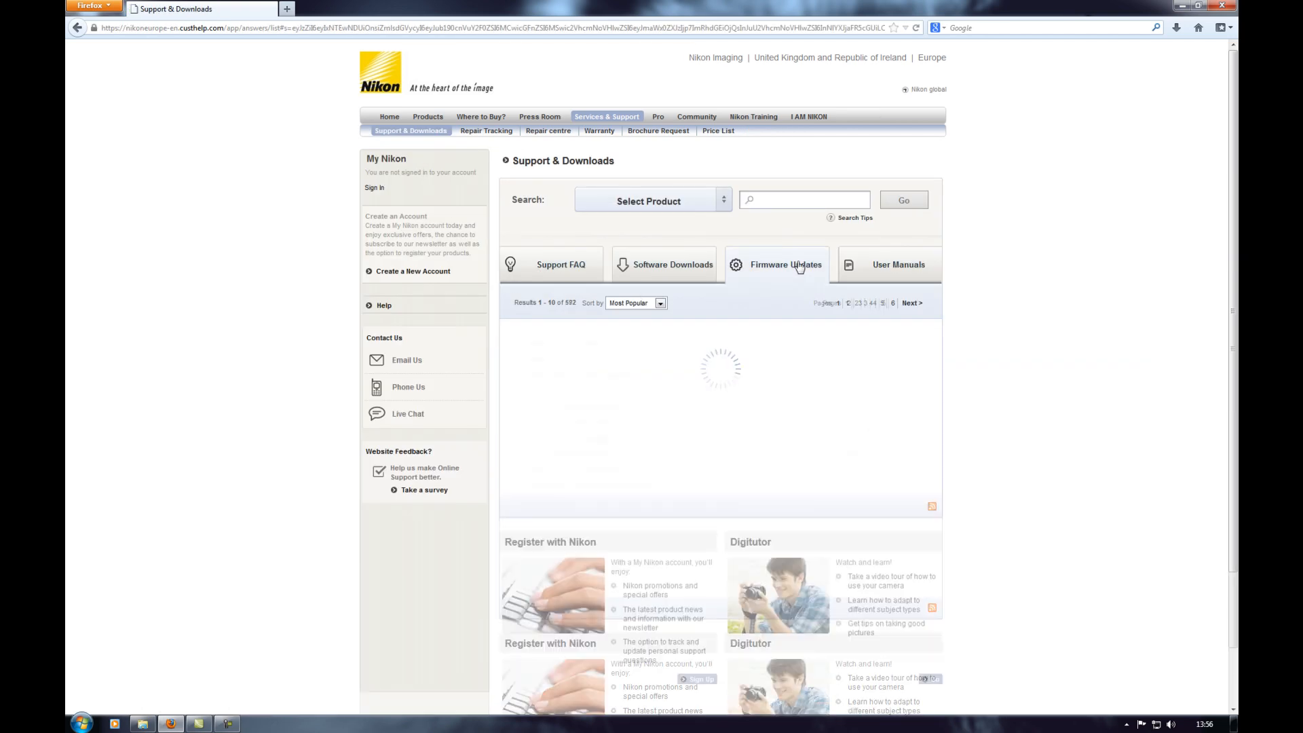
left_click(784, 265)
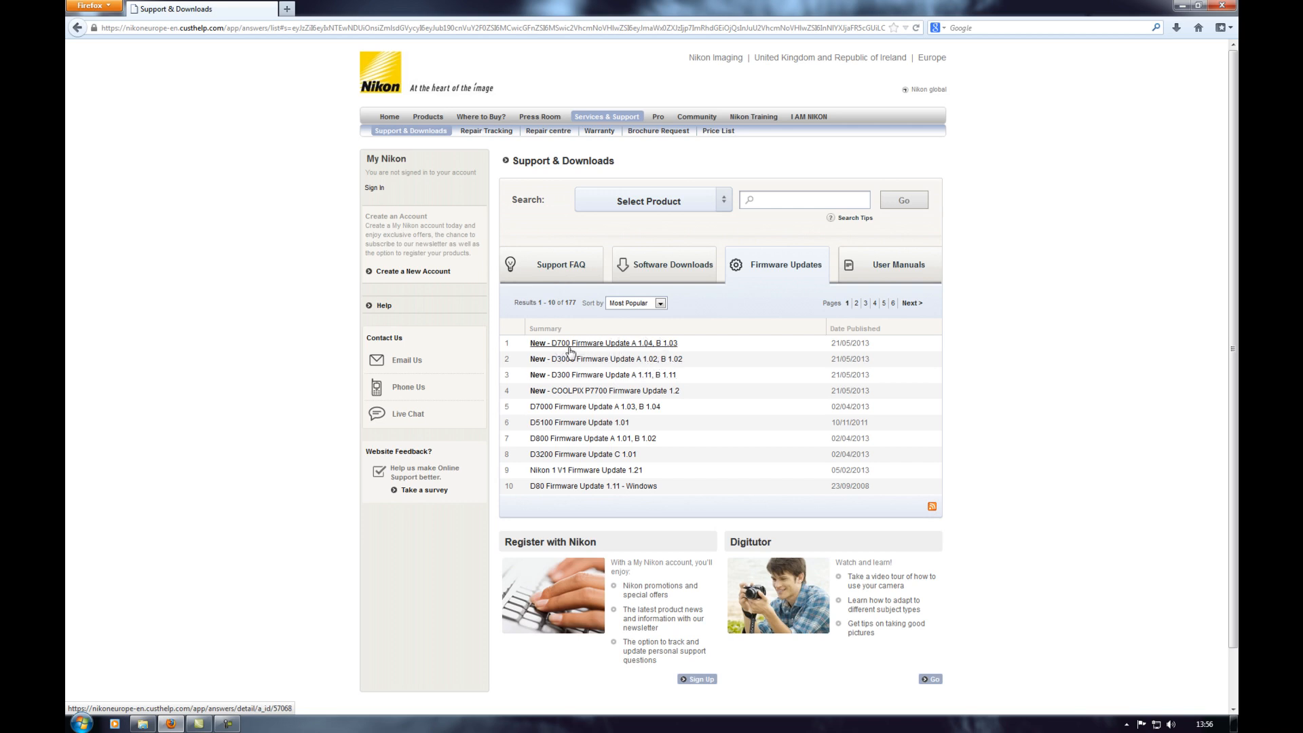
mouse_move(628, 352)
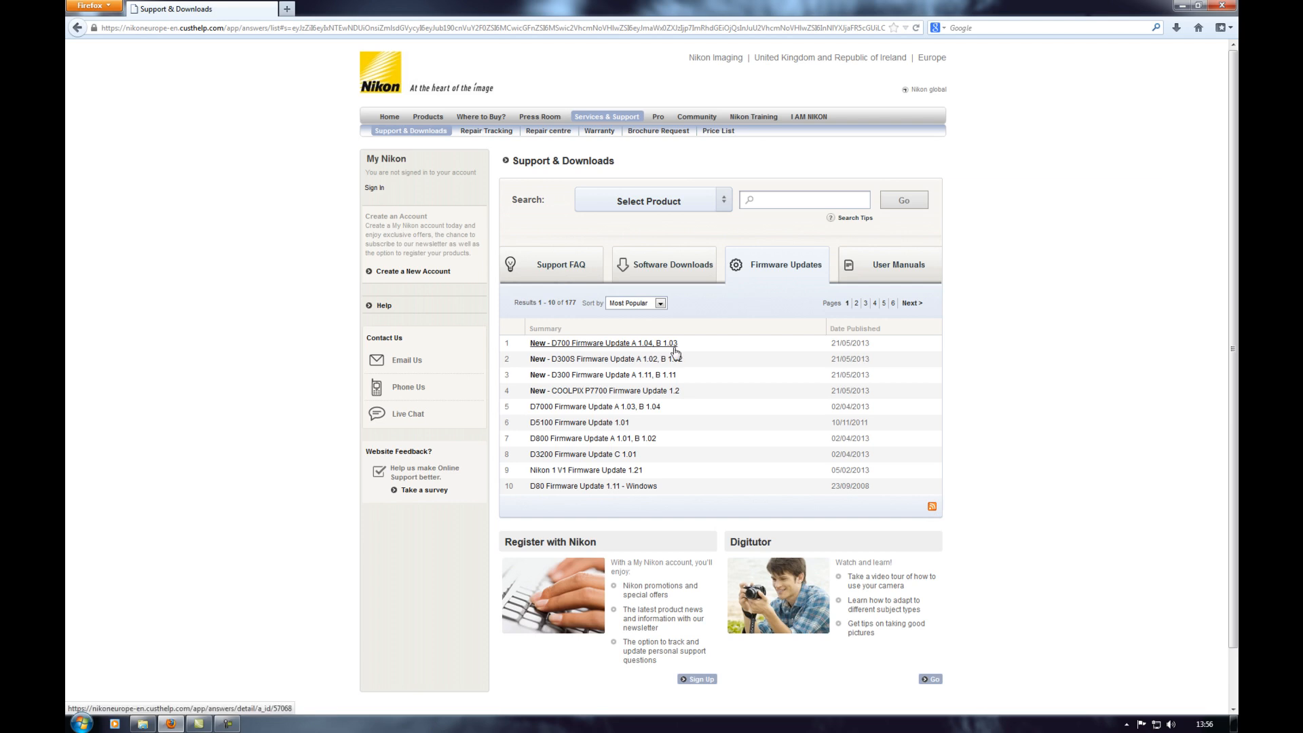
mouse_move(676, 353)
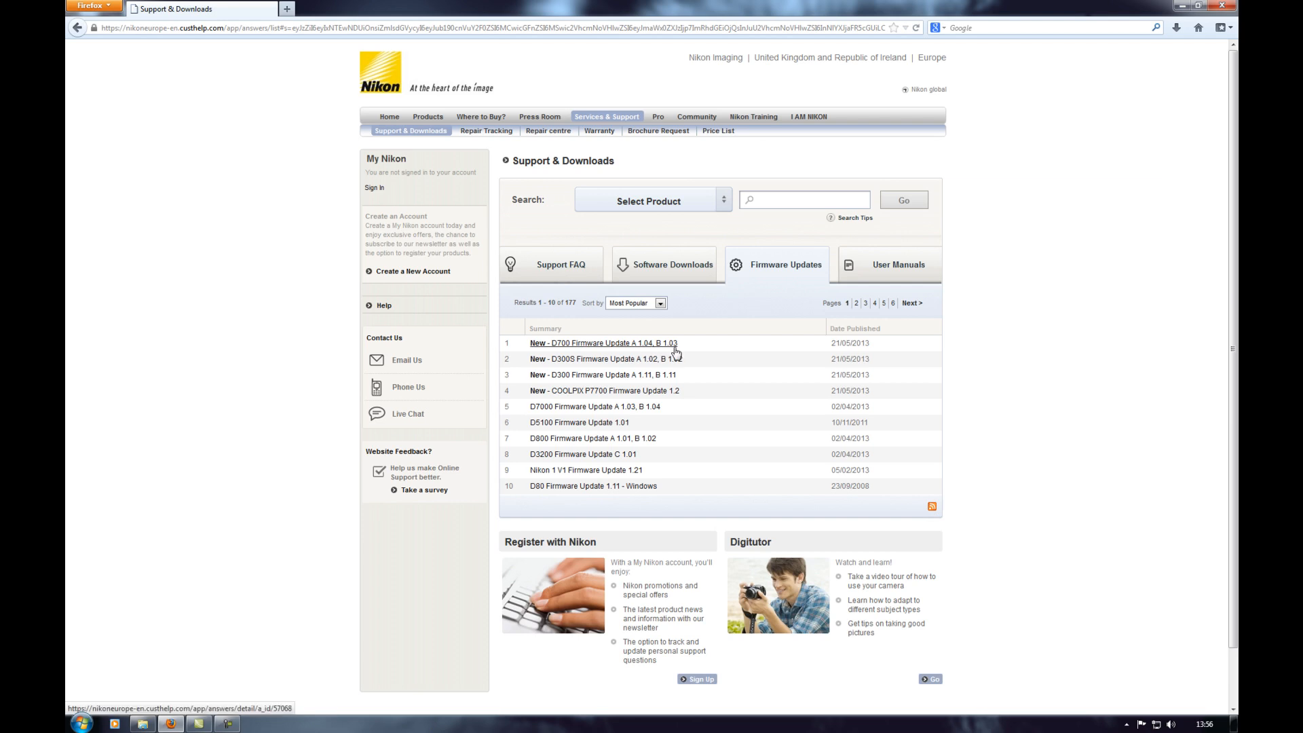
mouse_move(691, 350)
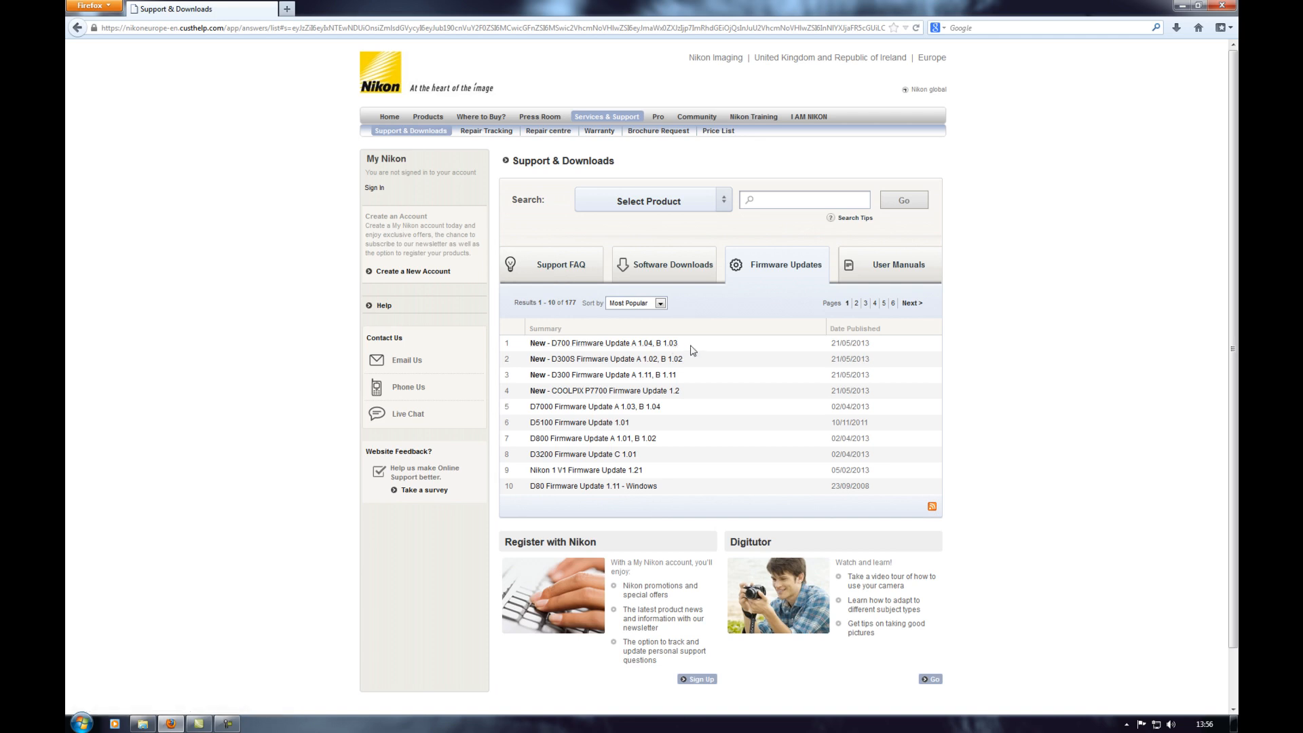
mouse_move(602, 344)
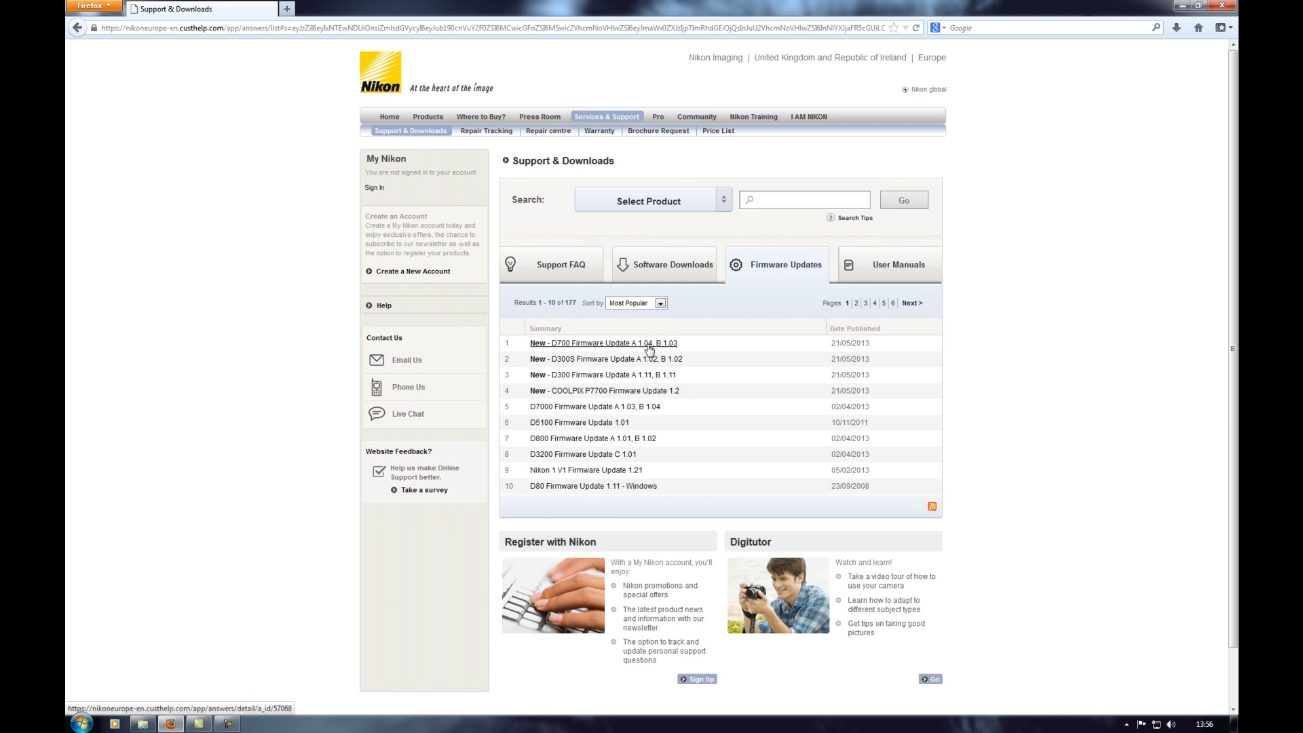
left_click(603, 342)
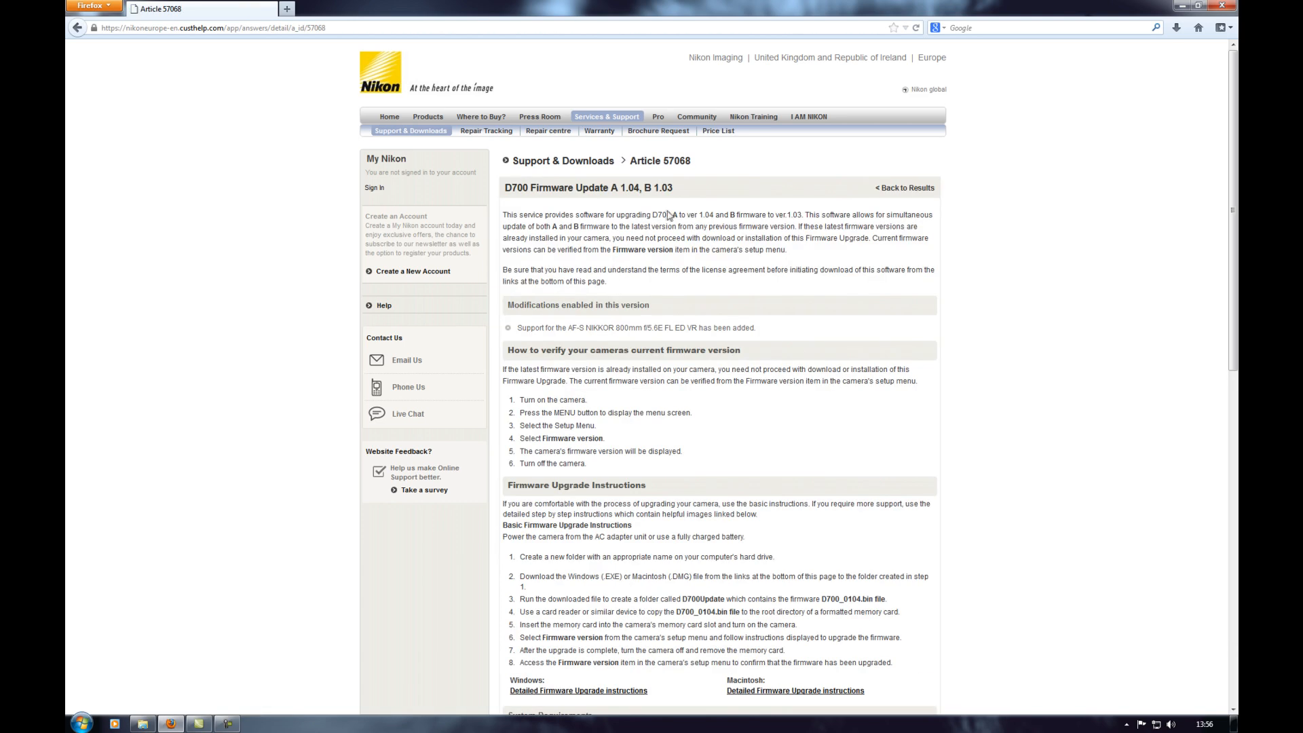
mouse_move(838, 302)
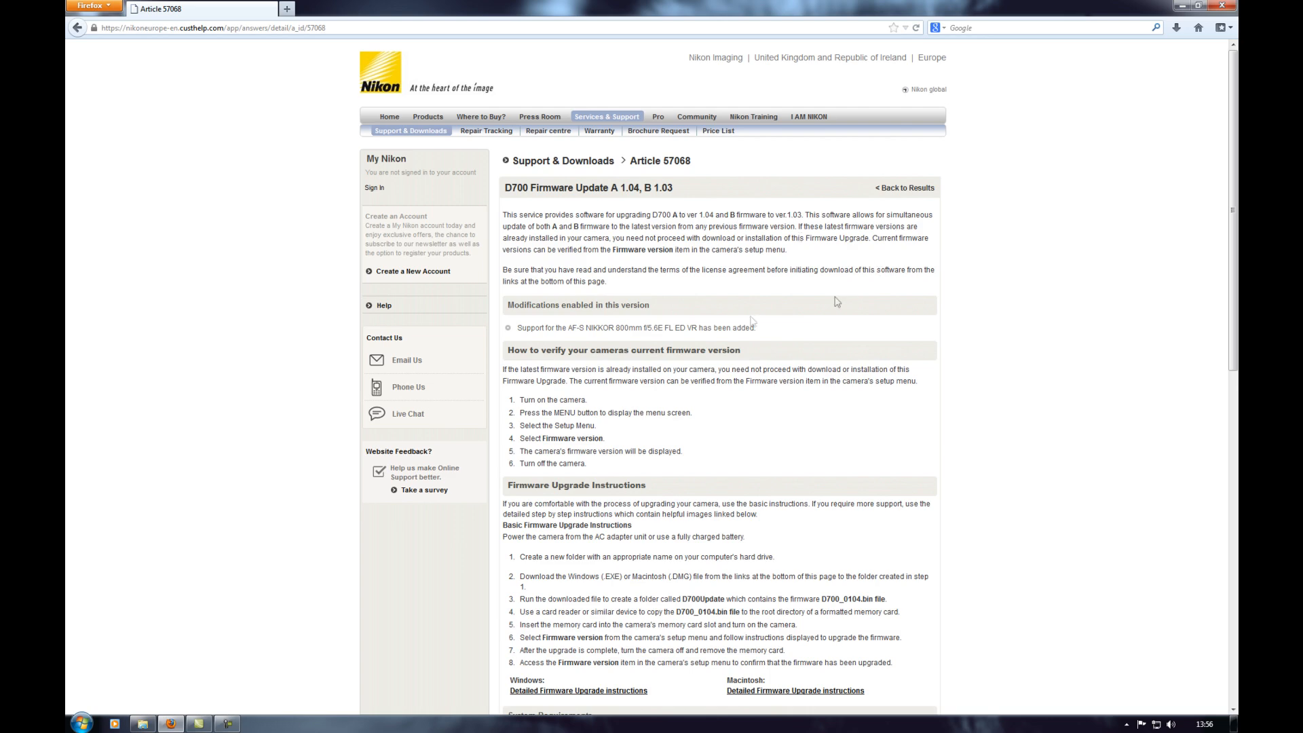
scroll("down", 3)
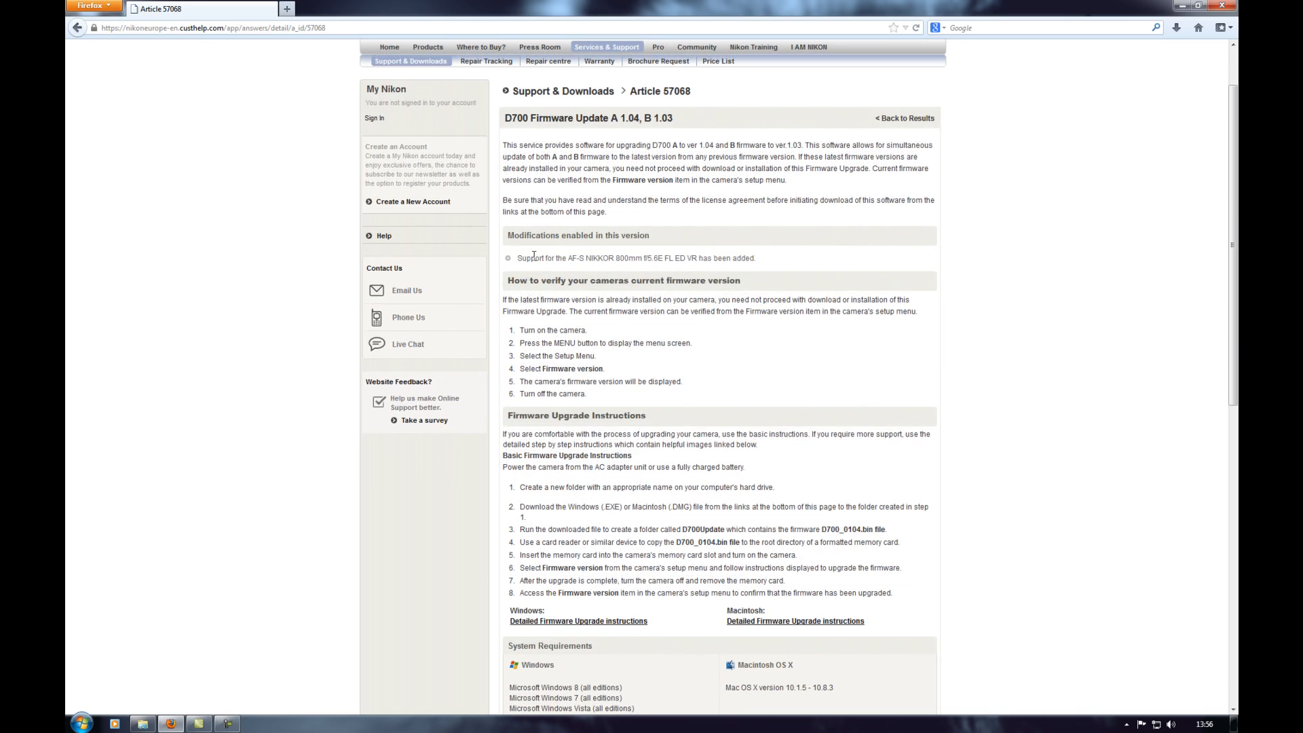
mouse_move(557, 268)
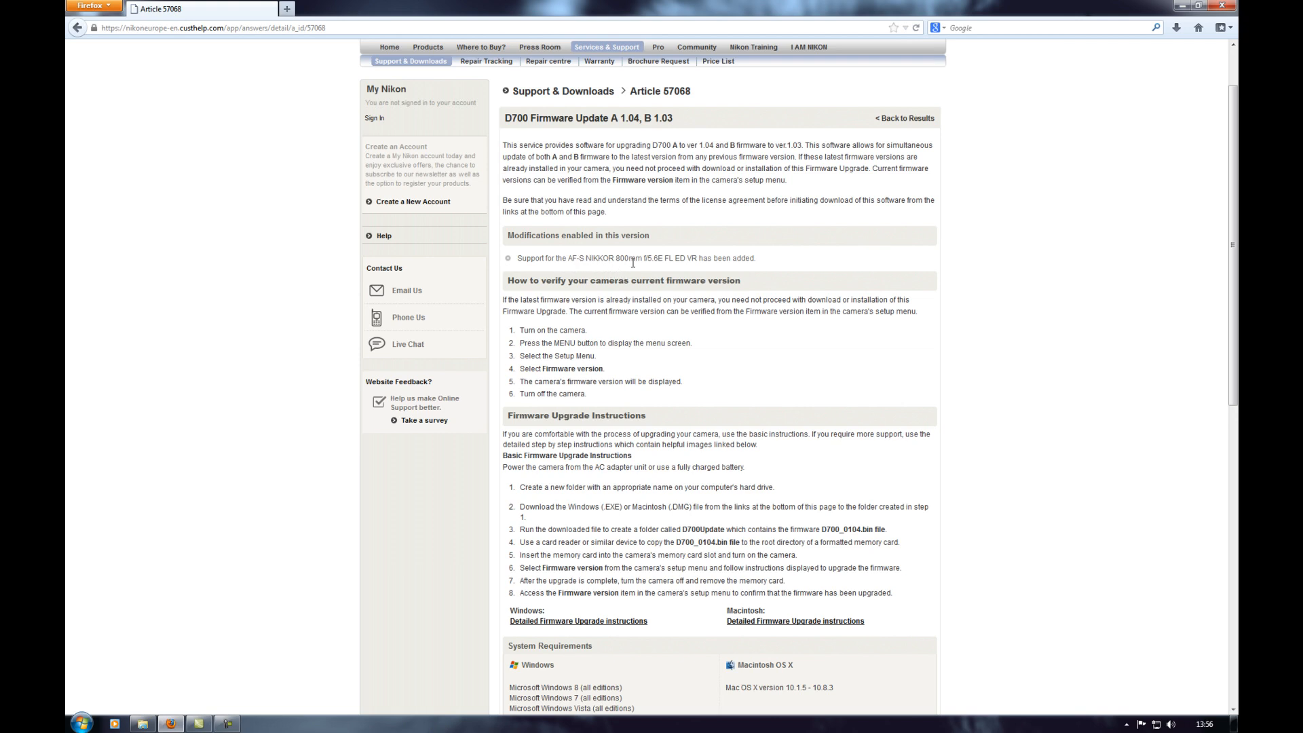
mouse_move(732, 276)
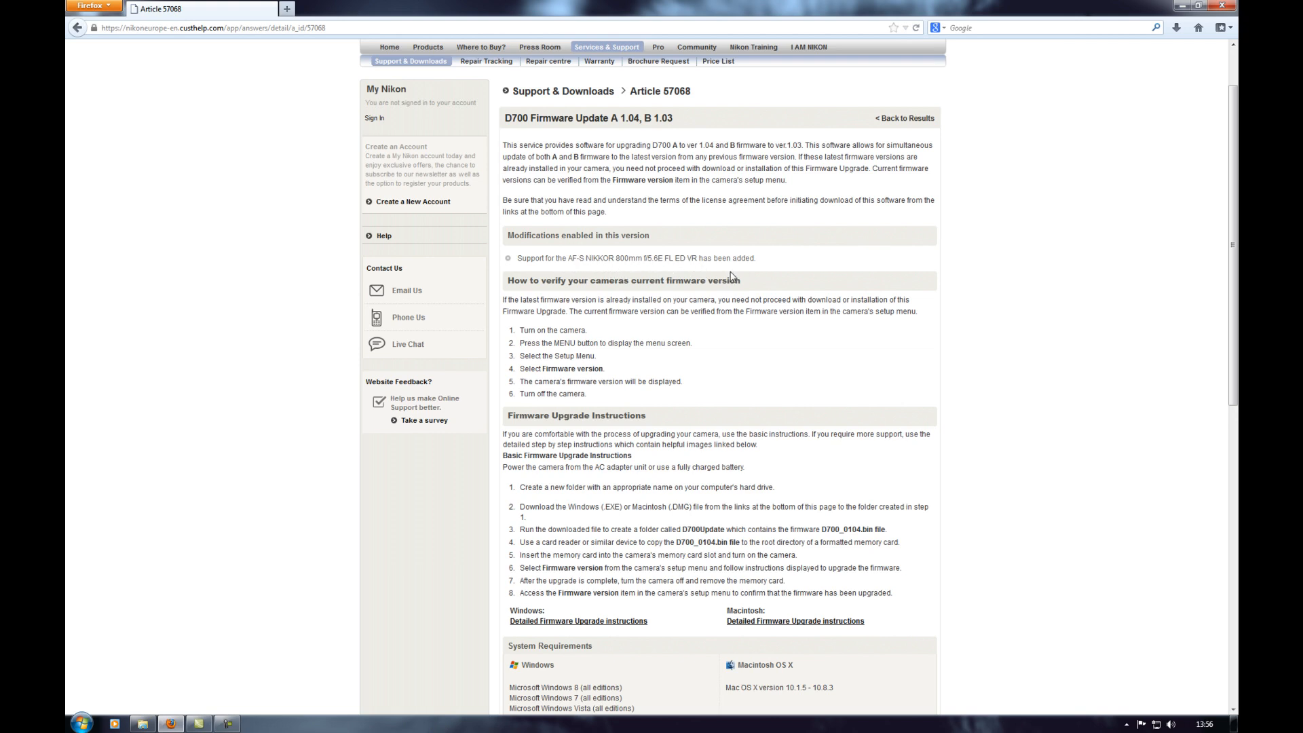
mouse_move(780, 262)
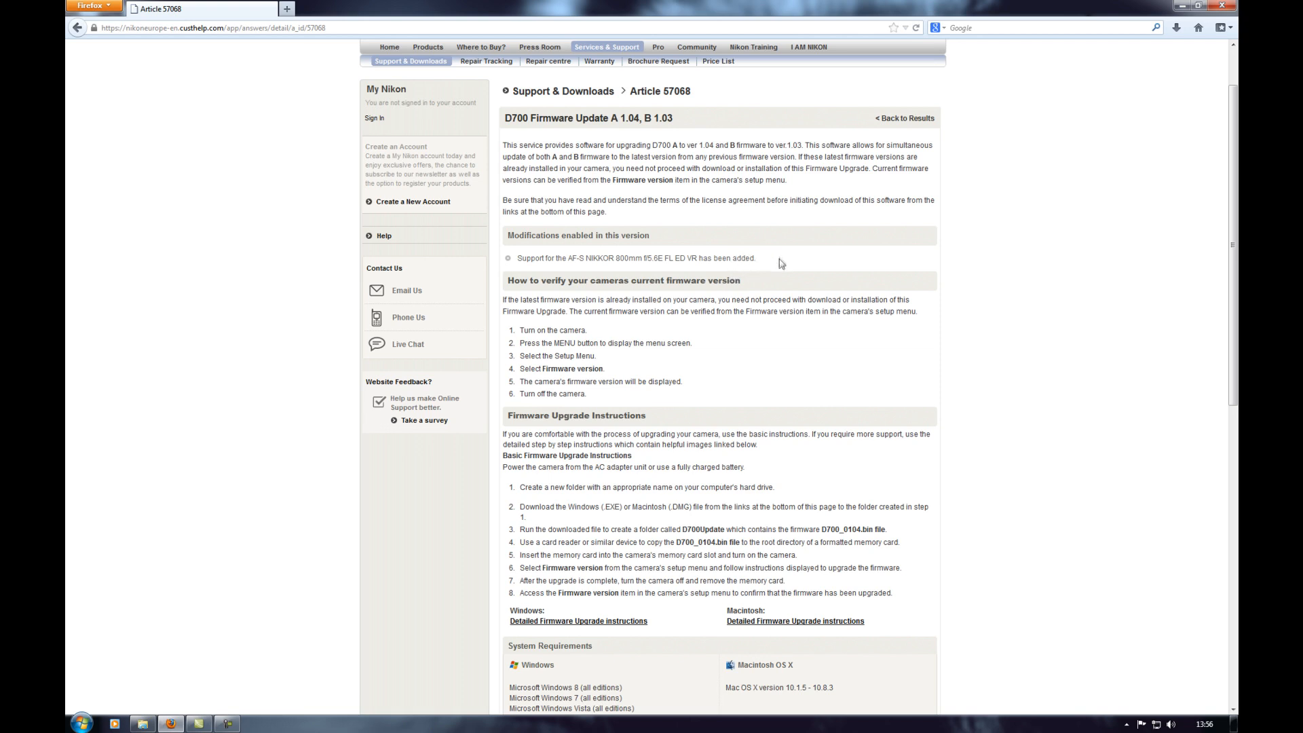
mouse_move(761, 277)
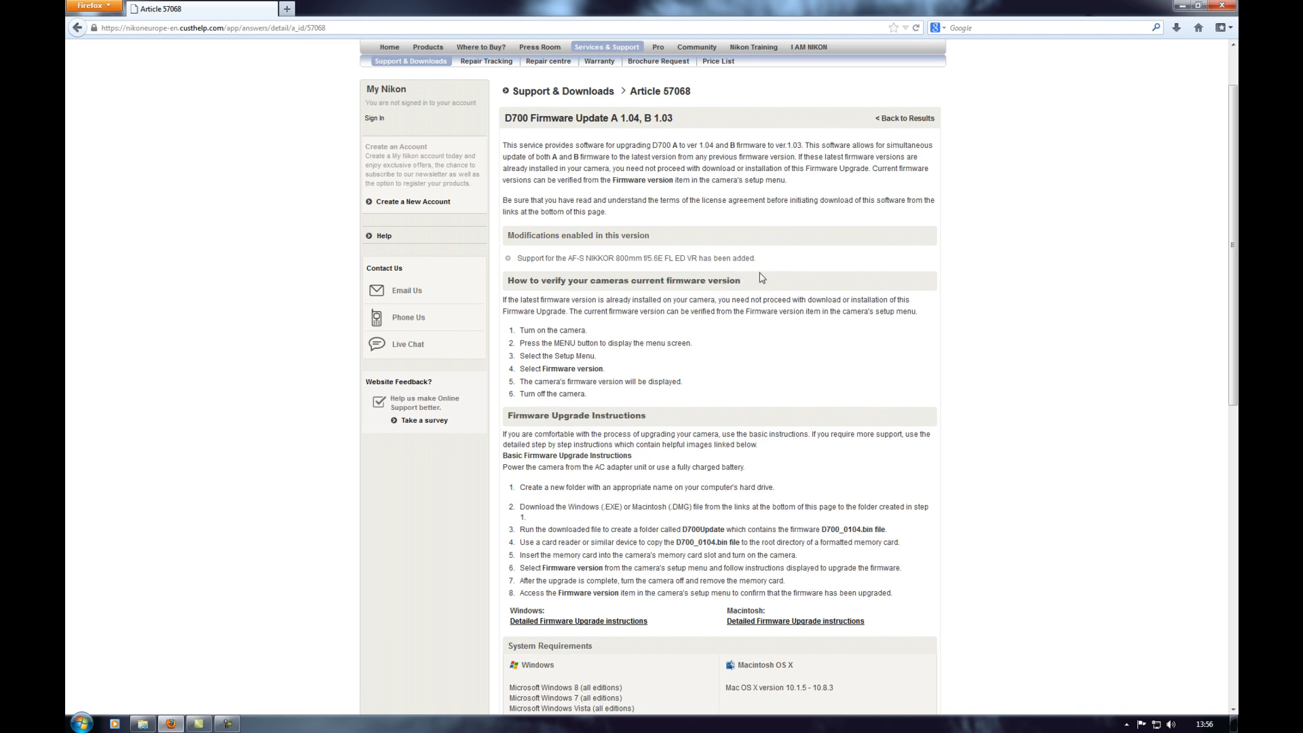
mouse_move(795, 324)
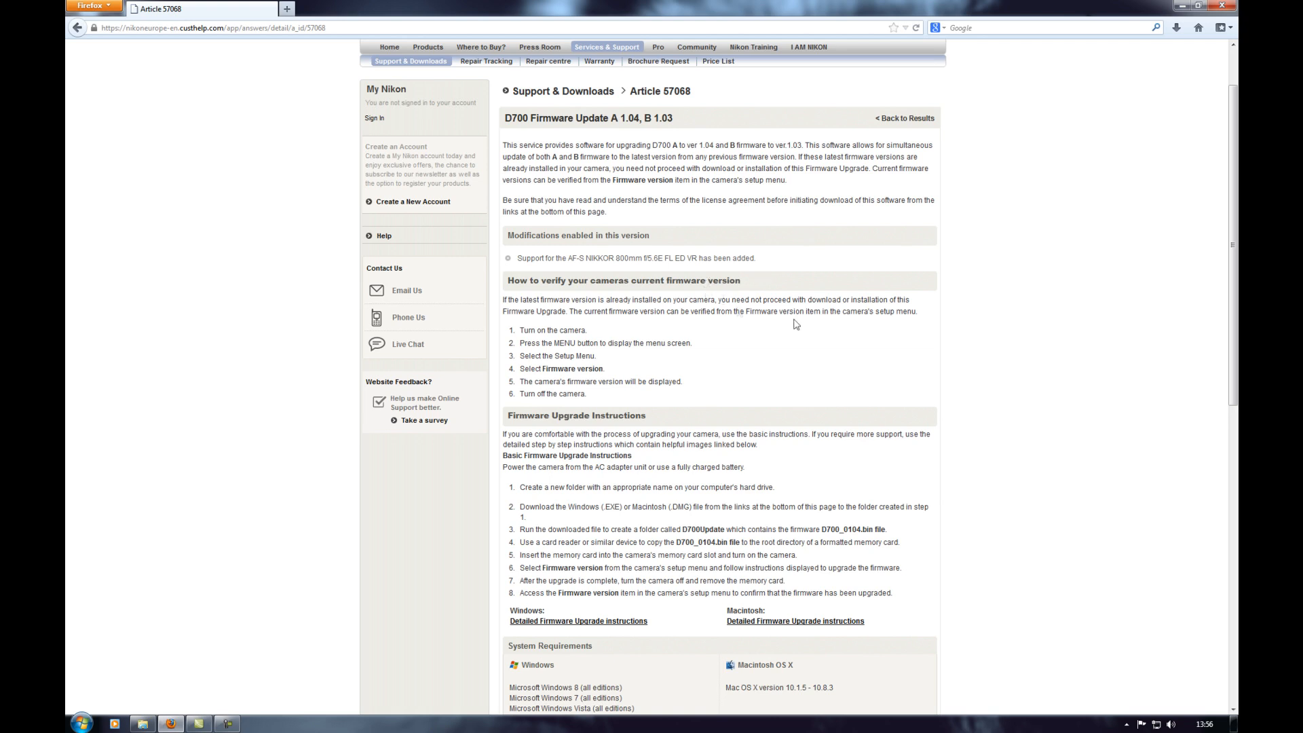
mouse_move(779, 298)
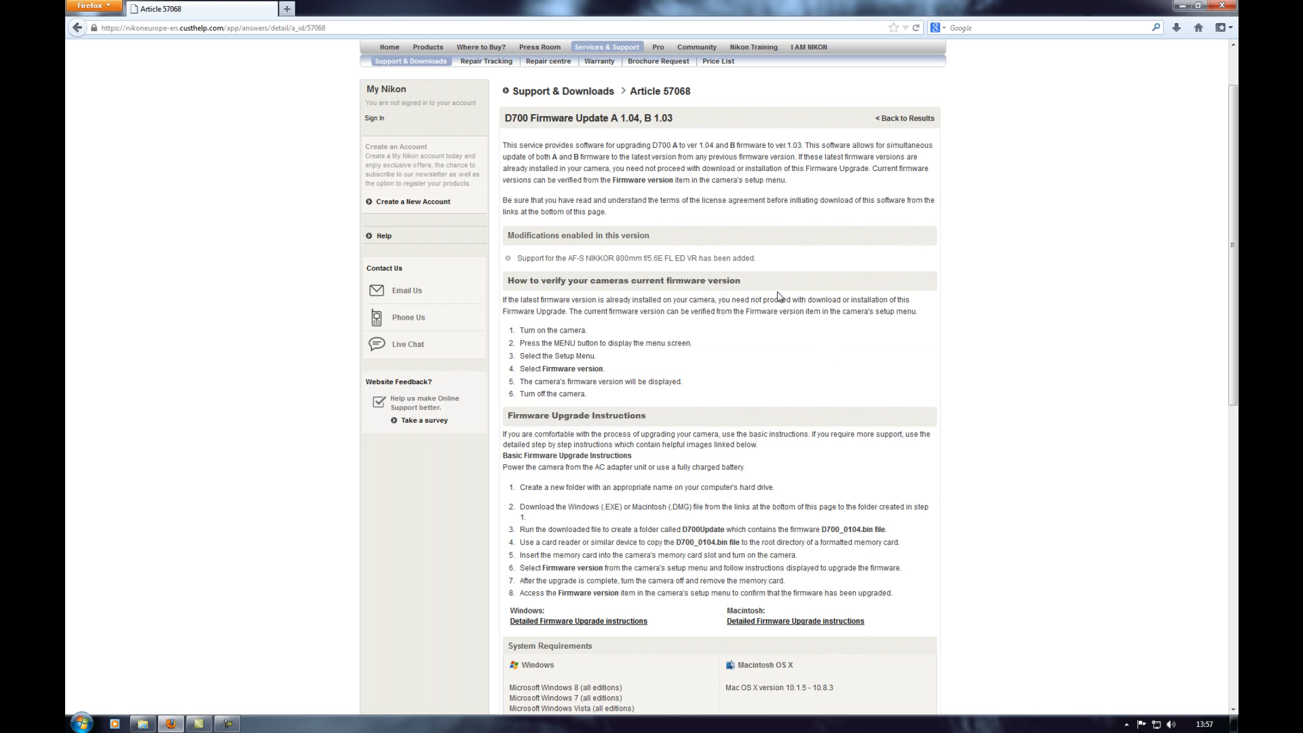
mouse_move(782, 296)
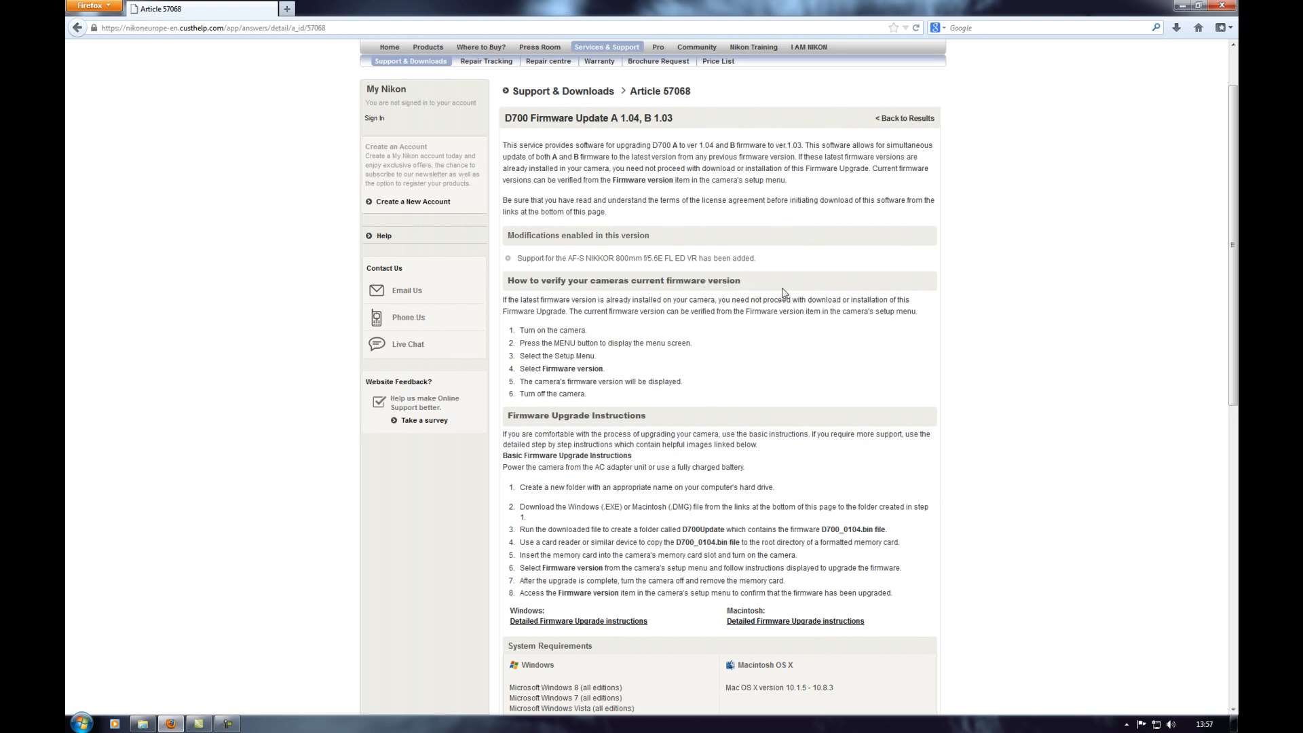
mouse_move(851, 296)
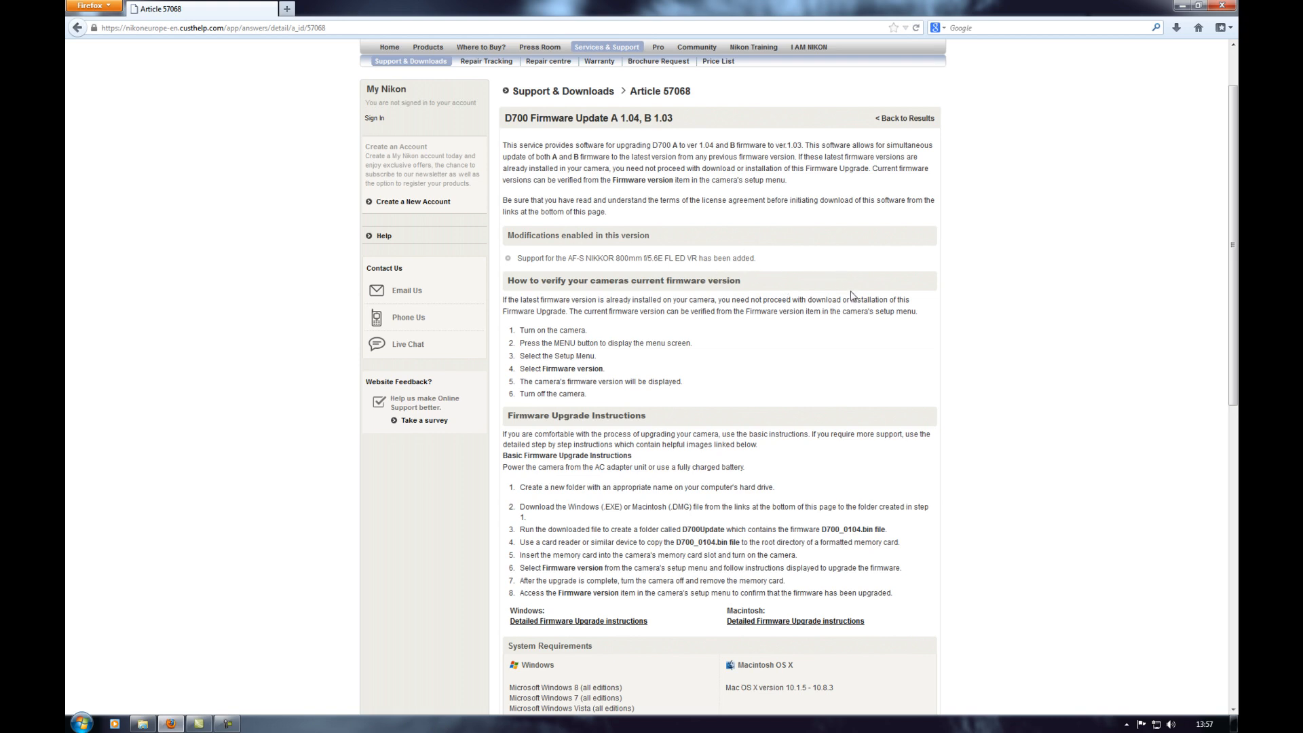
scroll("down", 3)
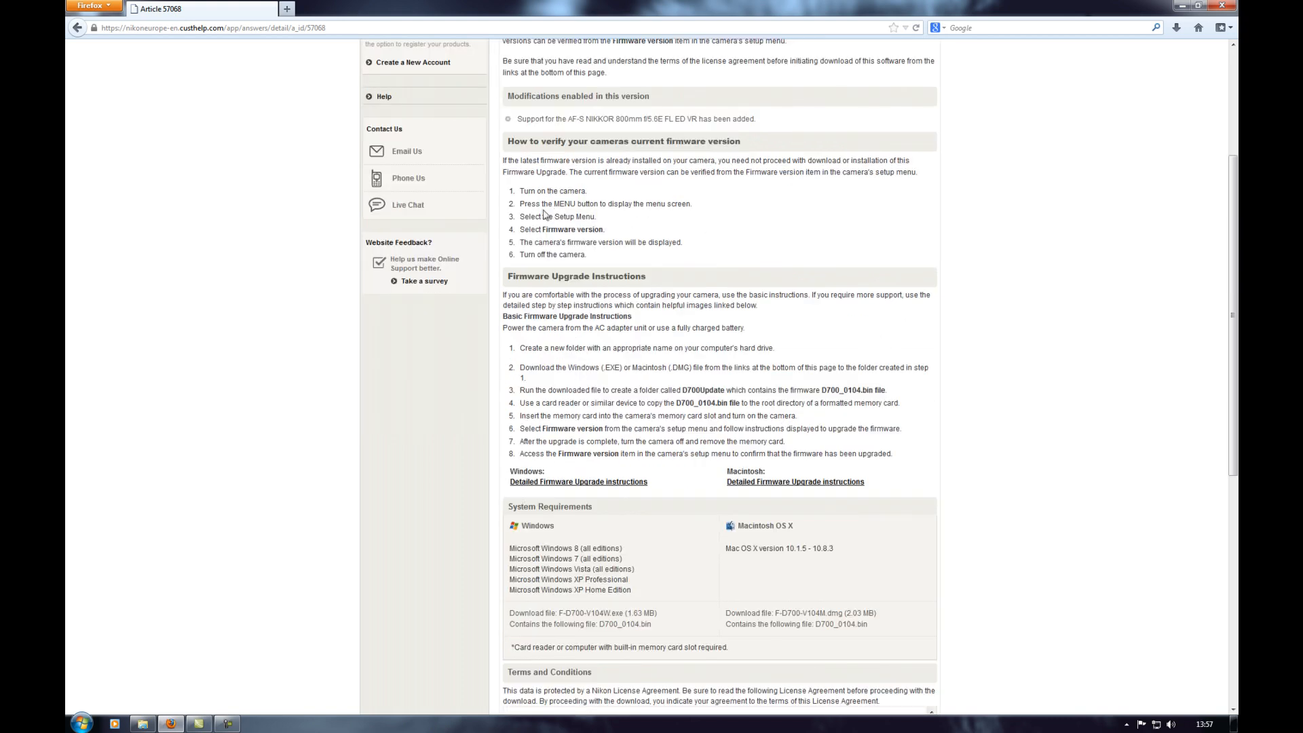
mouse_move(619, 171)
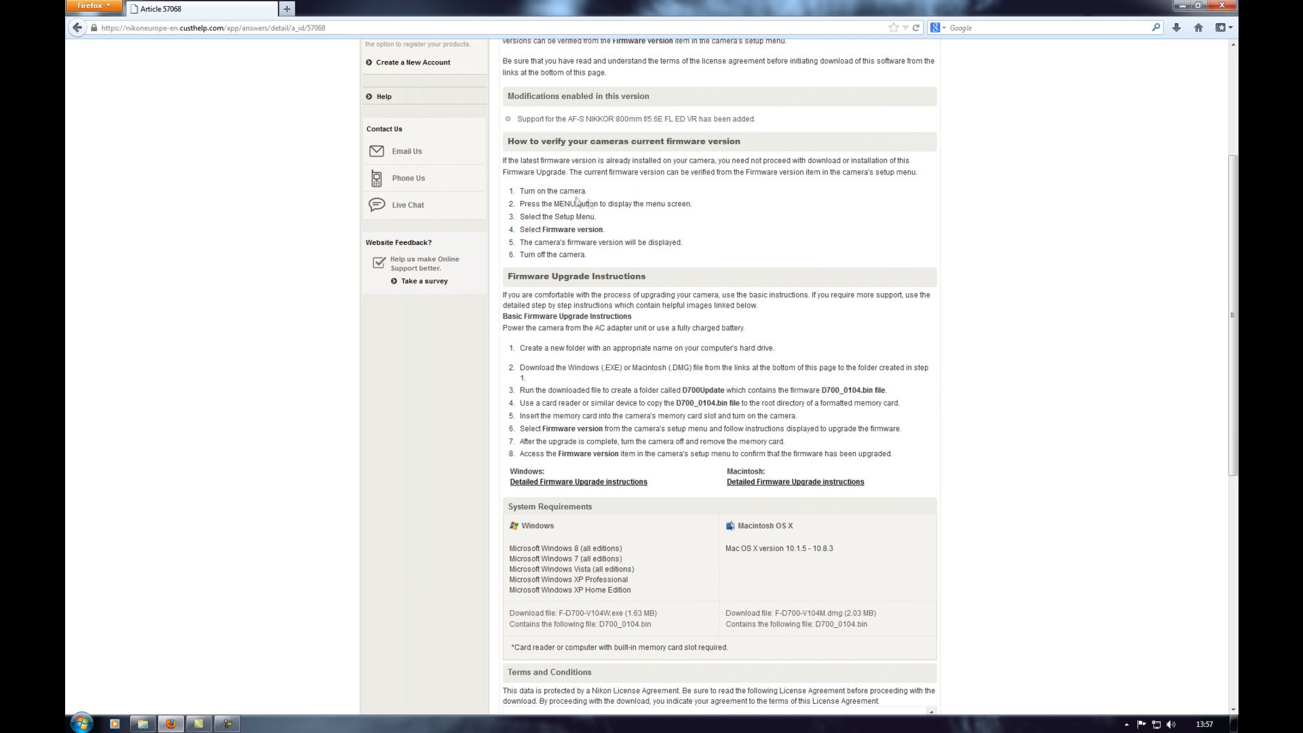
mouse_move(649, 216)
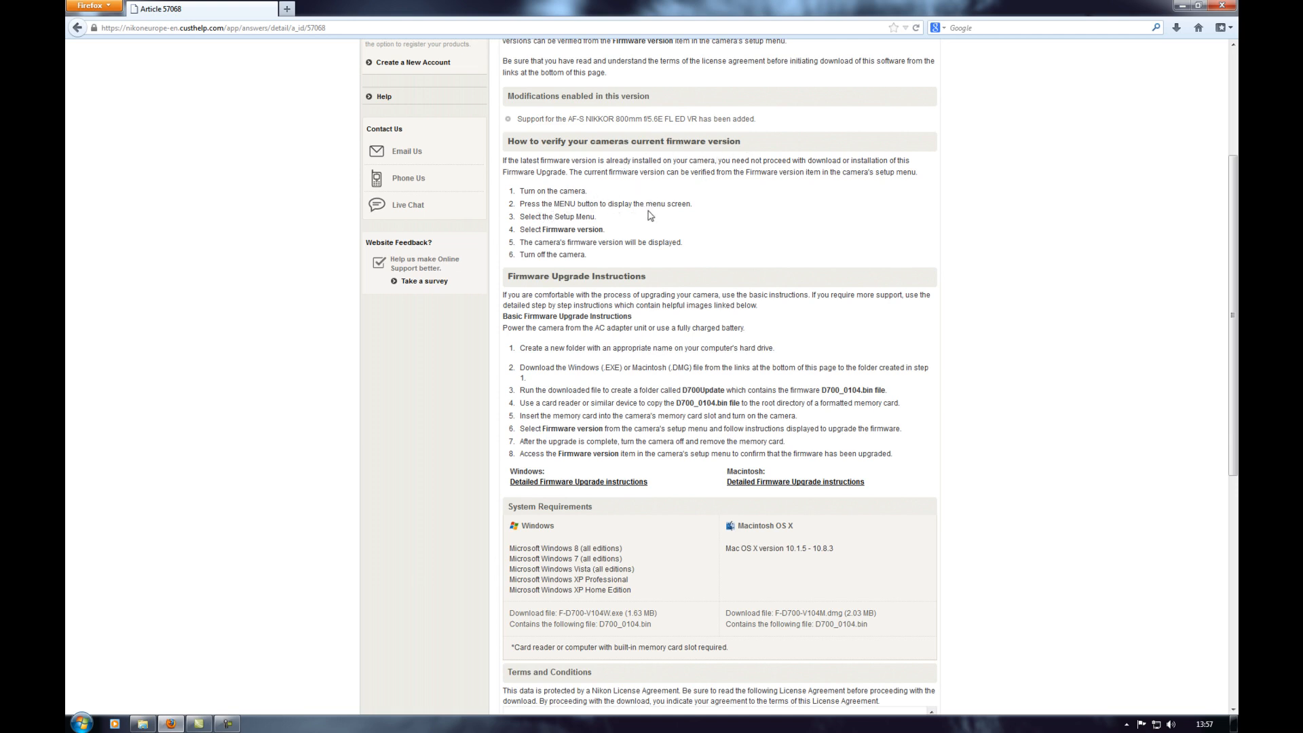
mouse_move(556, 237)
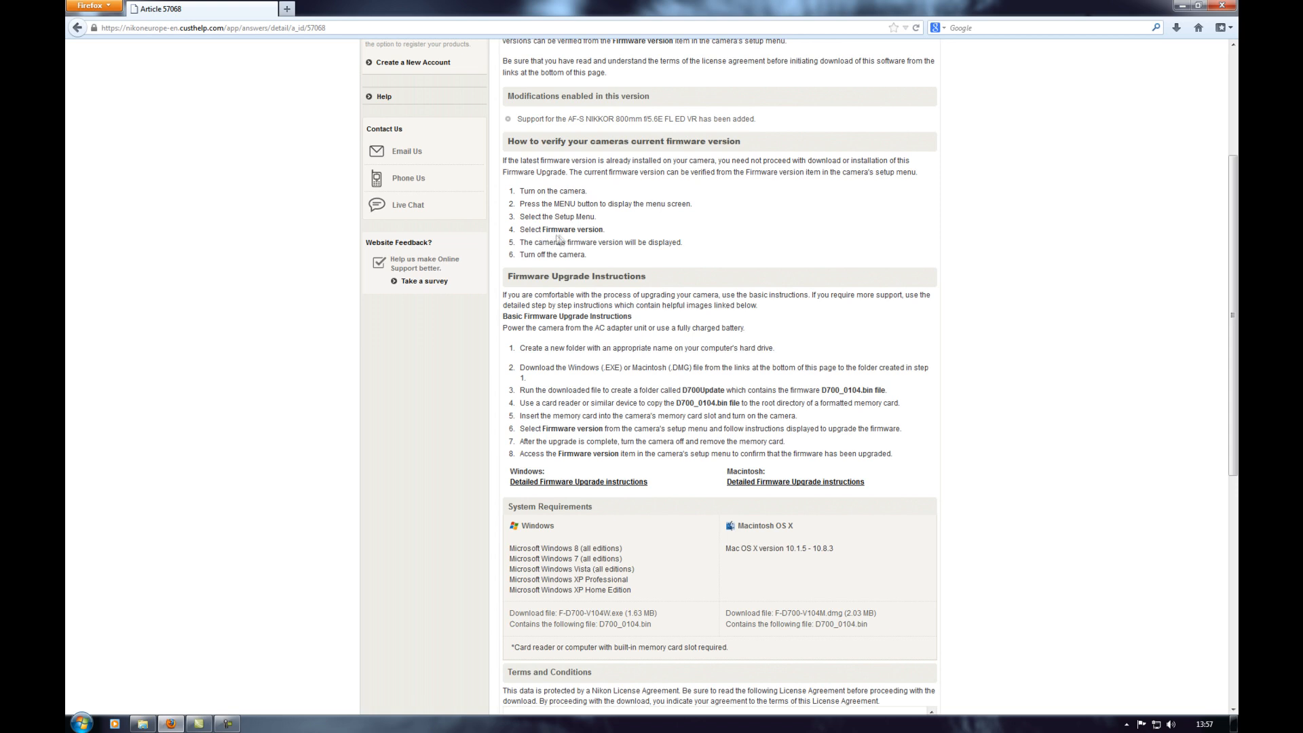
mouse_move(598, 255)
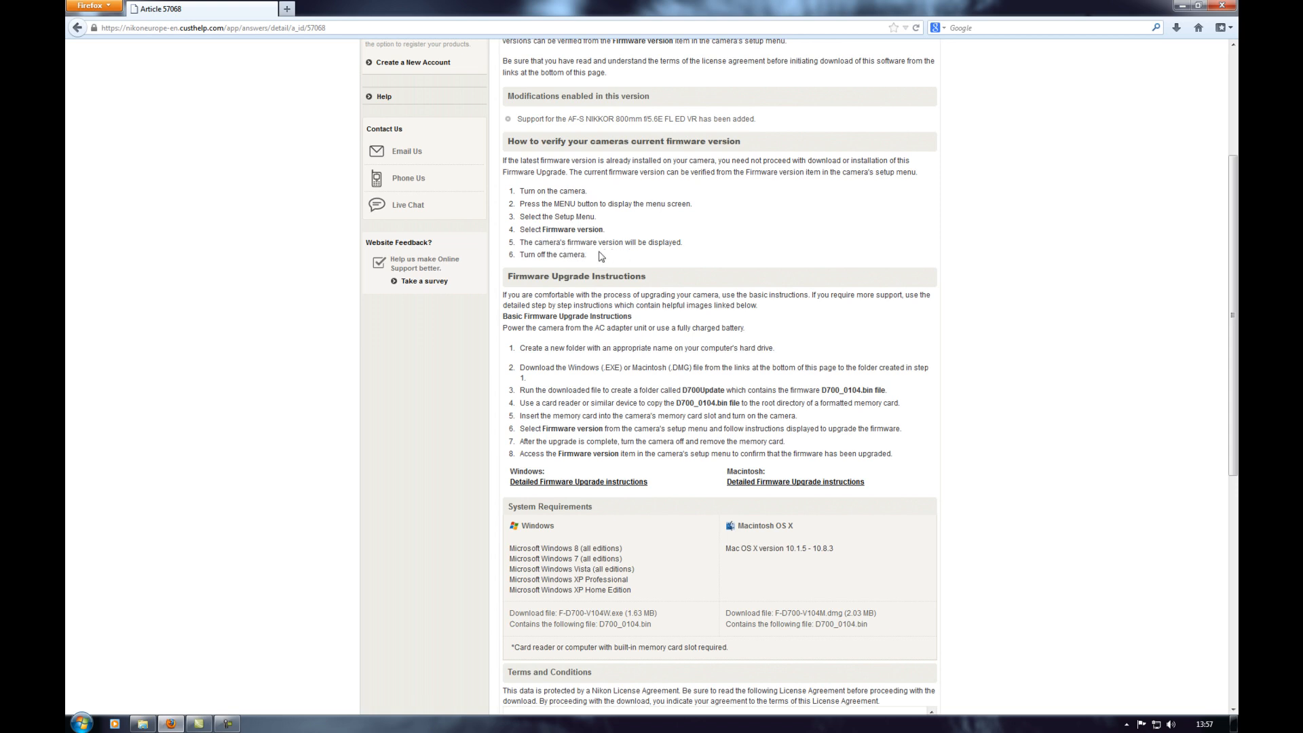
mouse_move(661, 258)
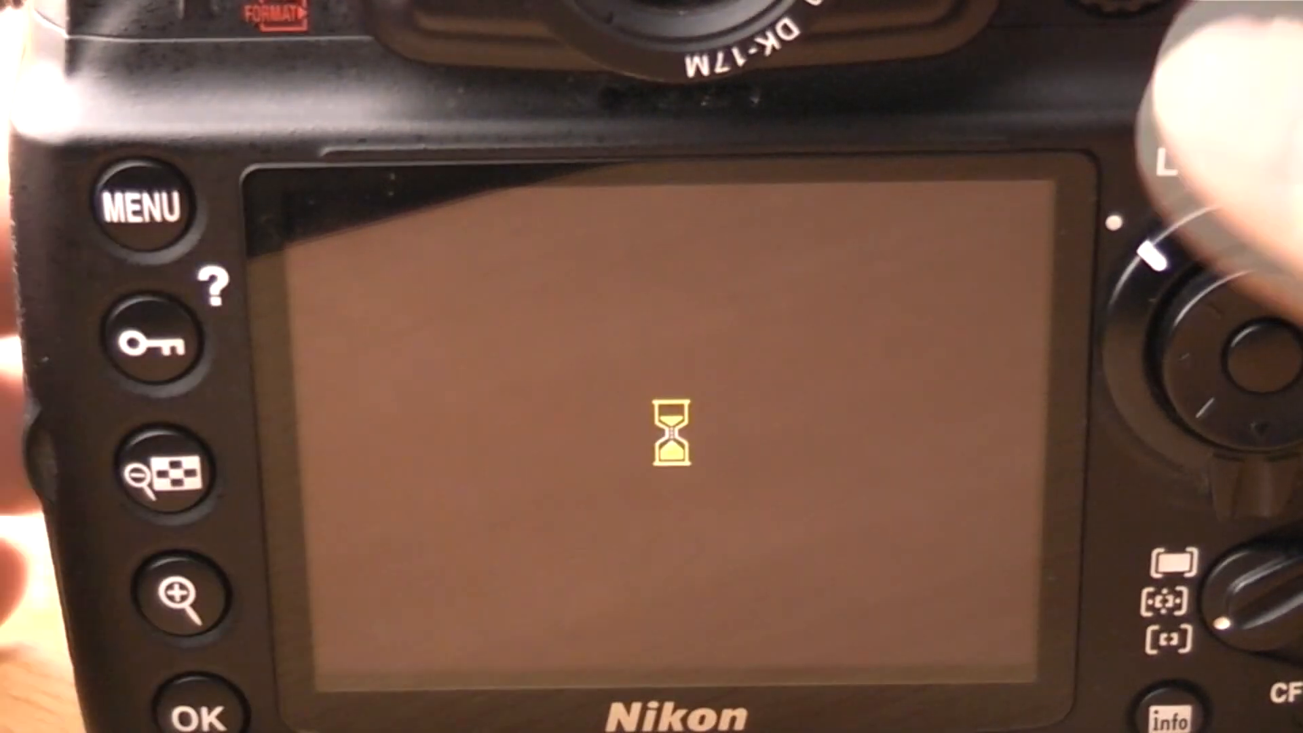
- Reach the Firmware version entry in the camera's Setup menu to check the installed version
left_click(142, 205)
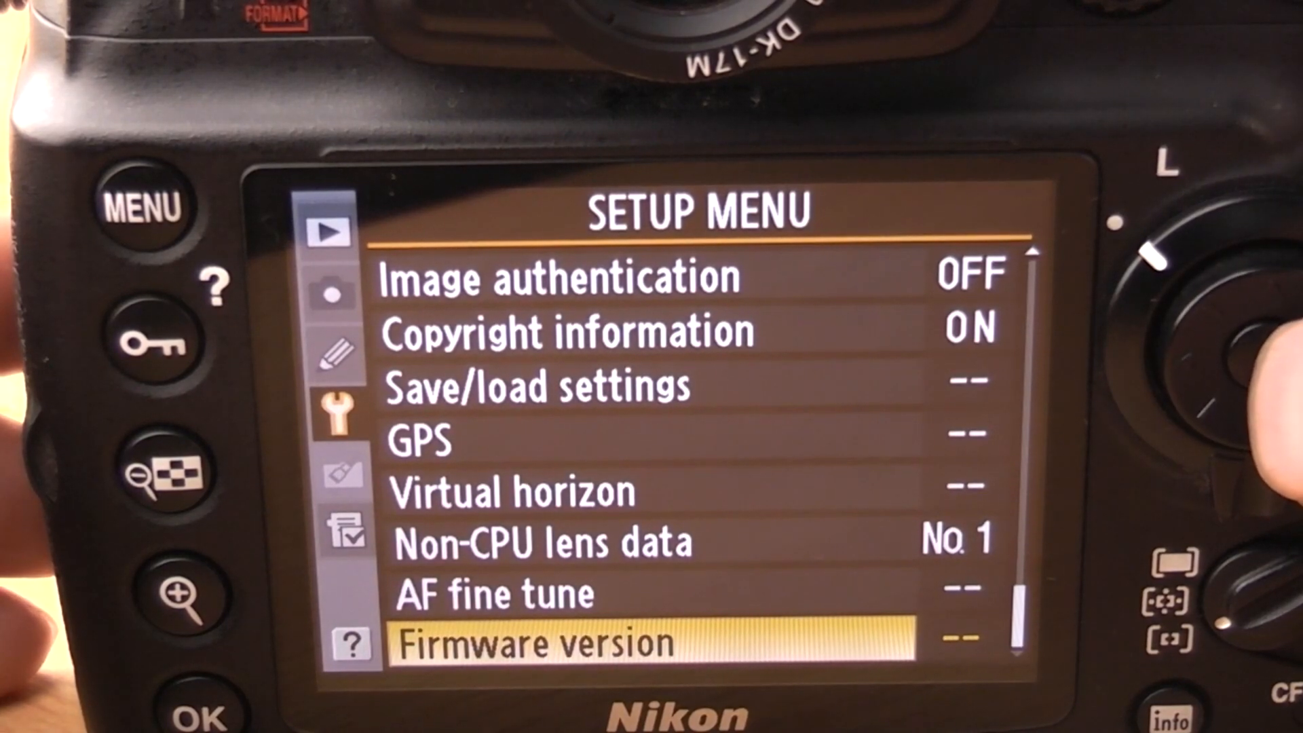
left_click(204, 712)
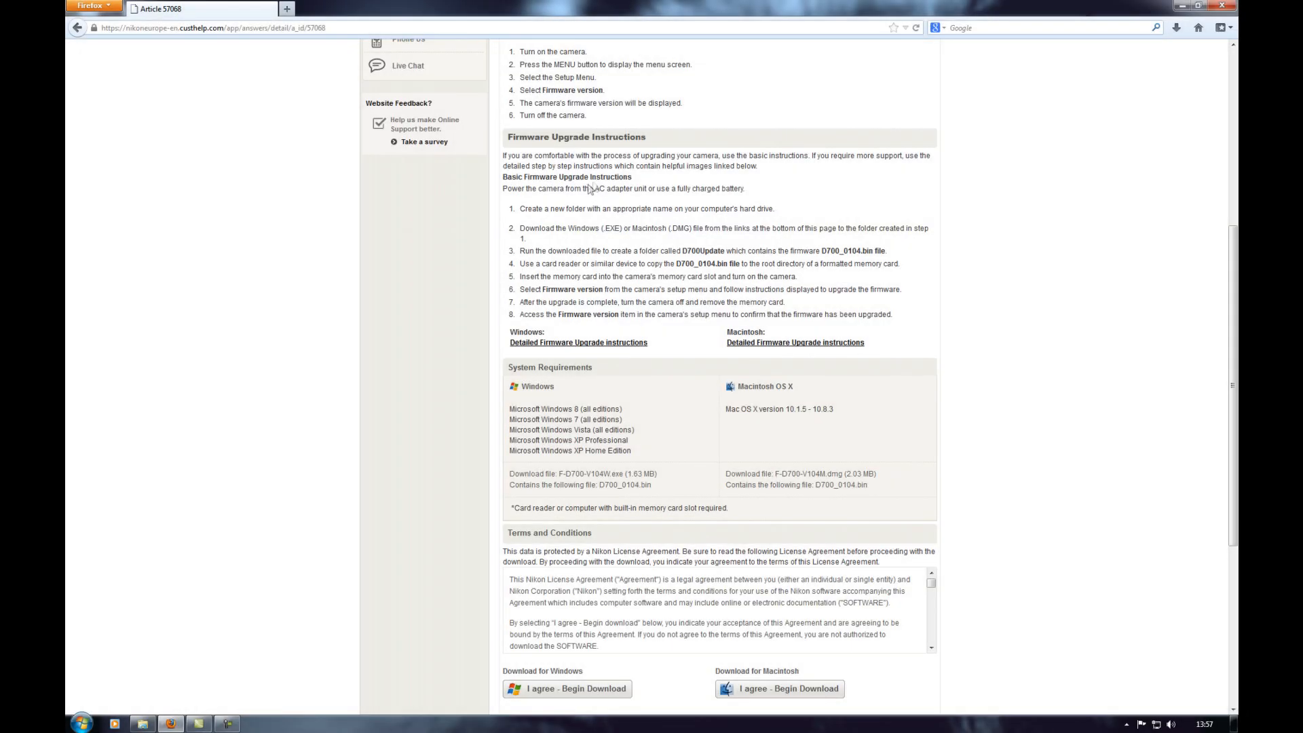
- Scroll down the support article to the download agreement and footer section
scroll("down", 3)
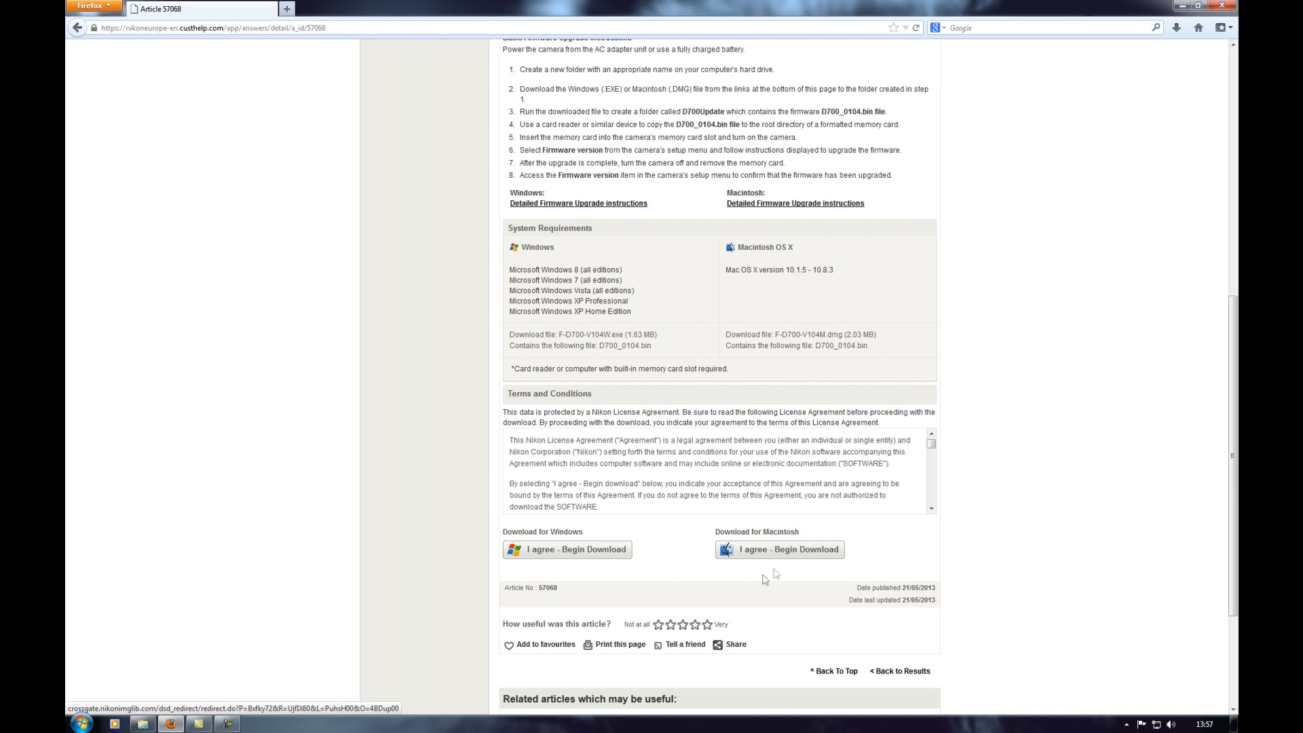
mouse_move(716, 599)
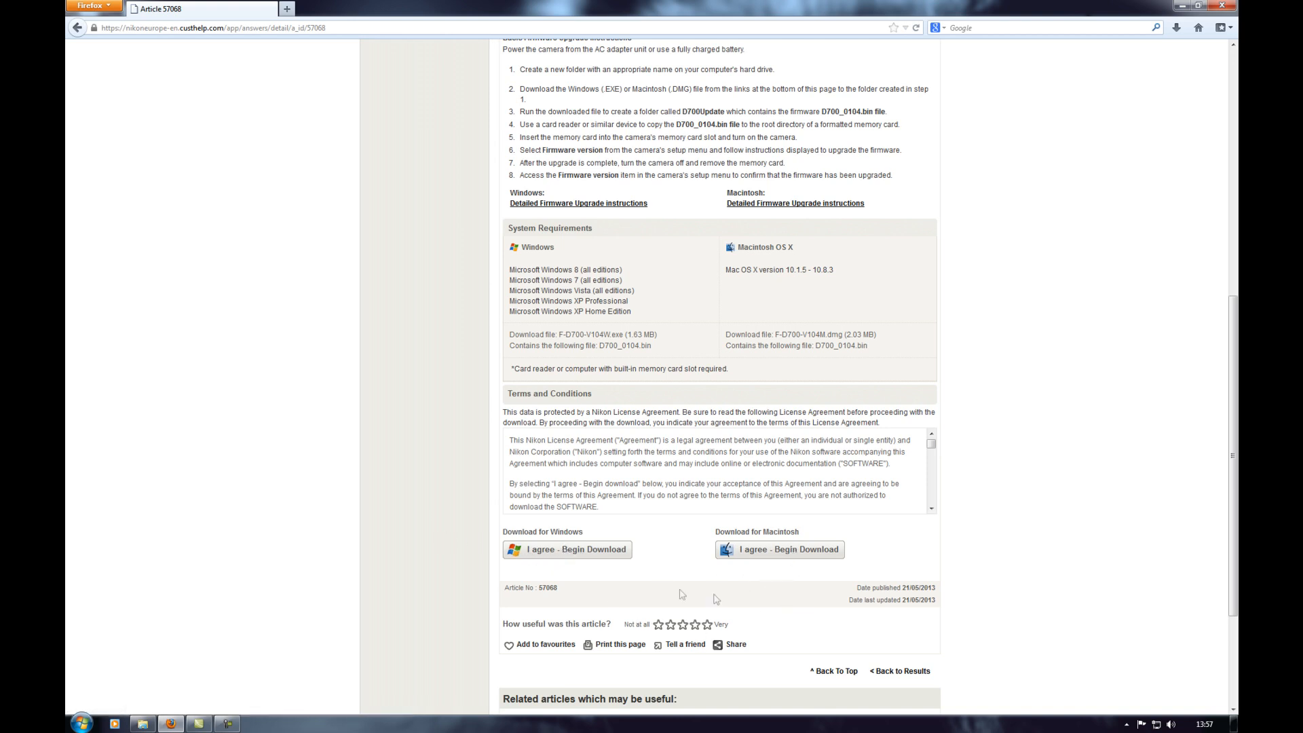
mouse_move(587, 550)
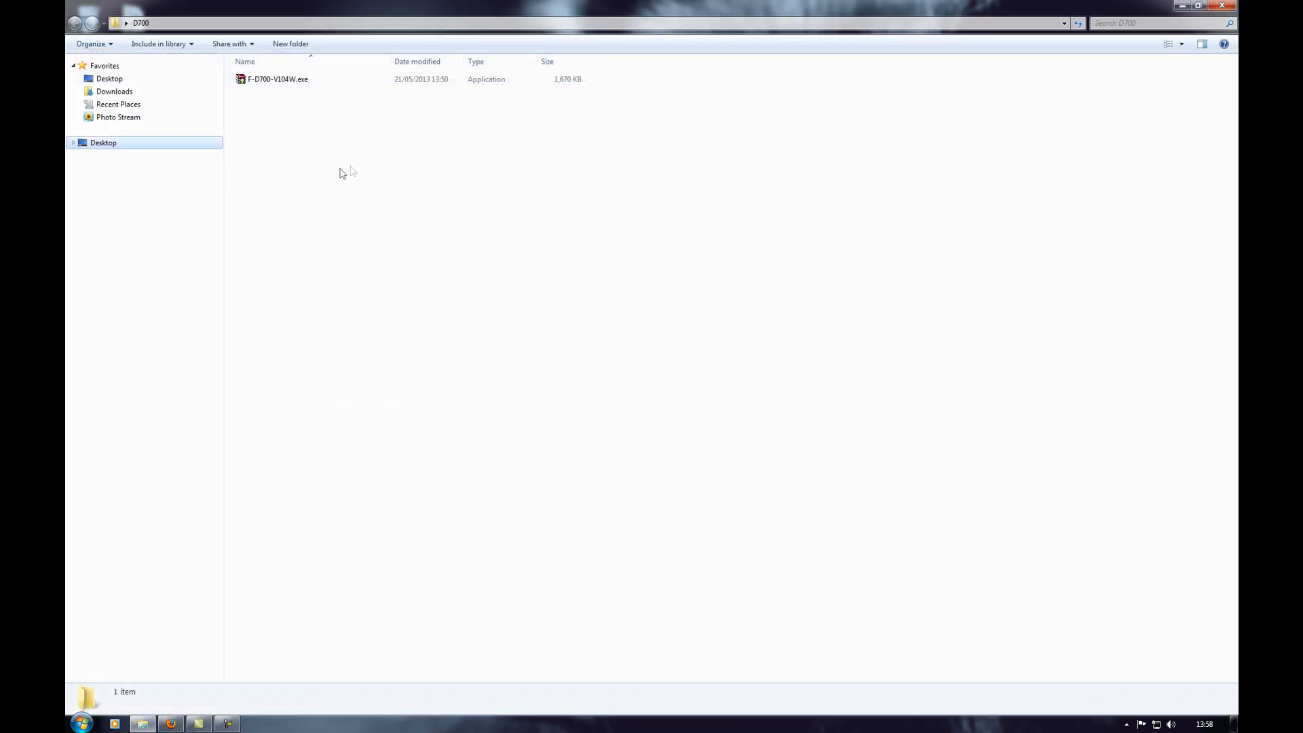
- Run the downloaded F-D700-V104W.exe updater, confirming the security warning
left_click(277, 78)
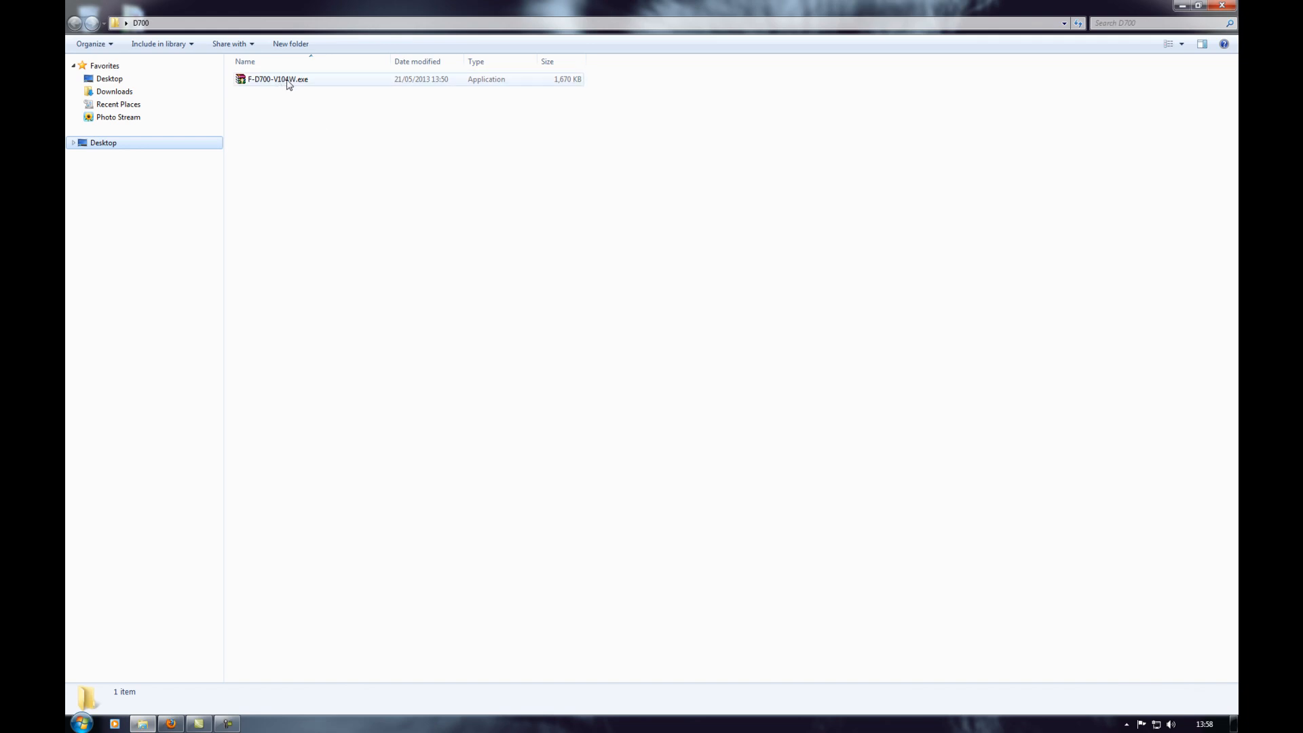
mouse_move(302, 85)
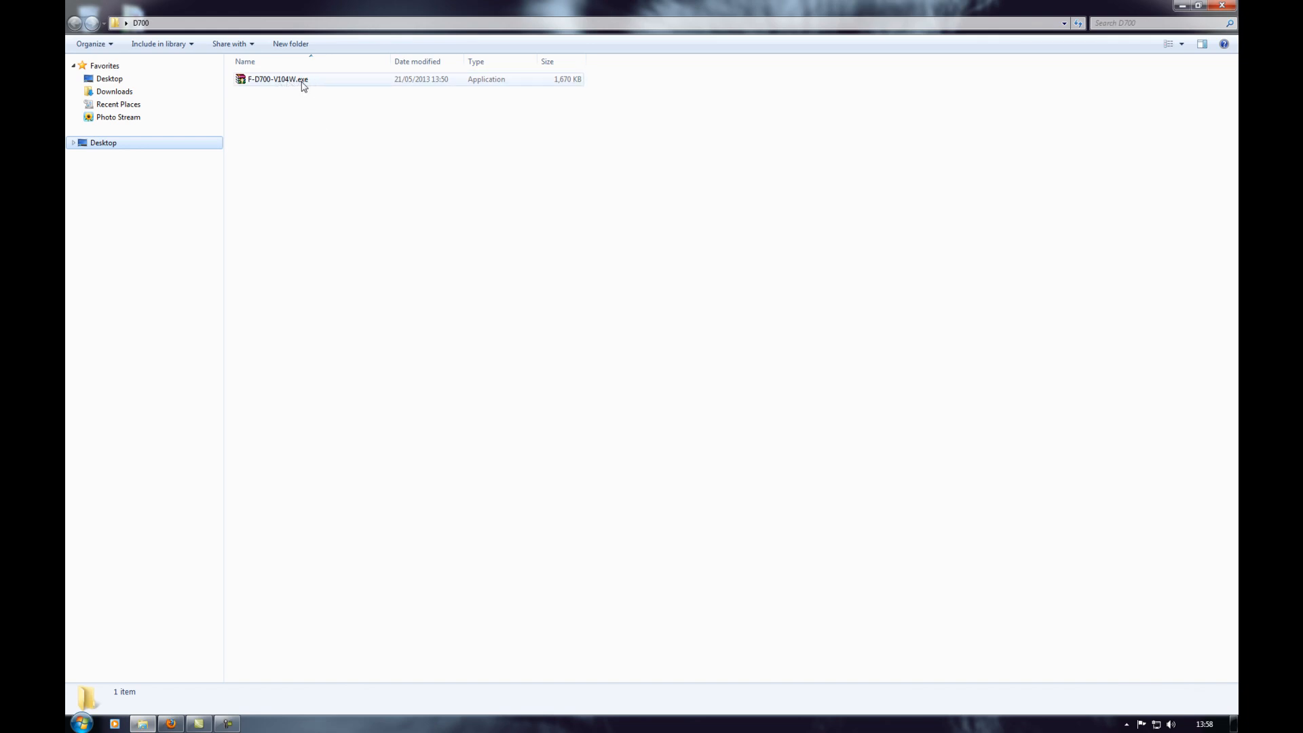
double_click(277, 79)
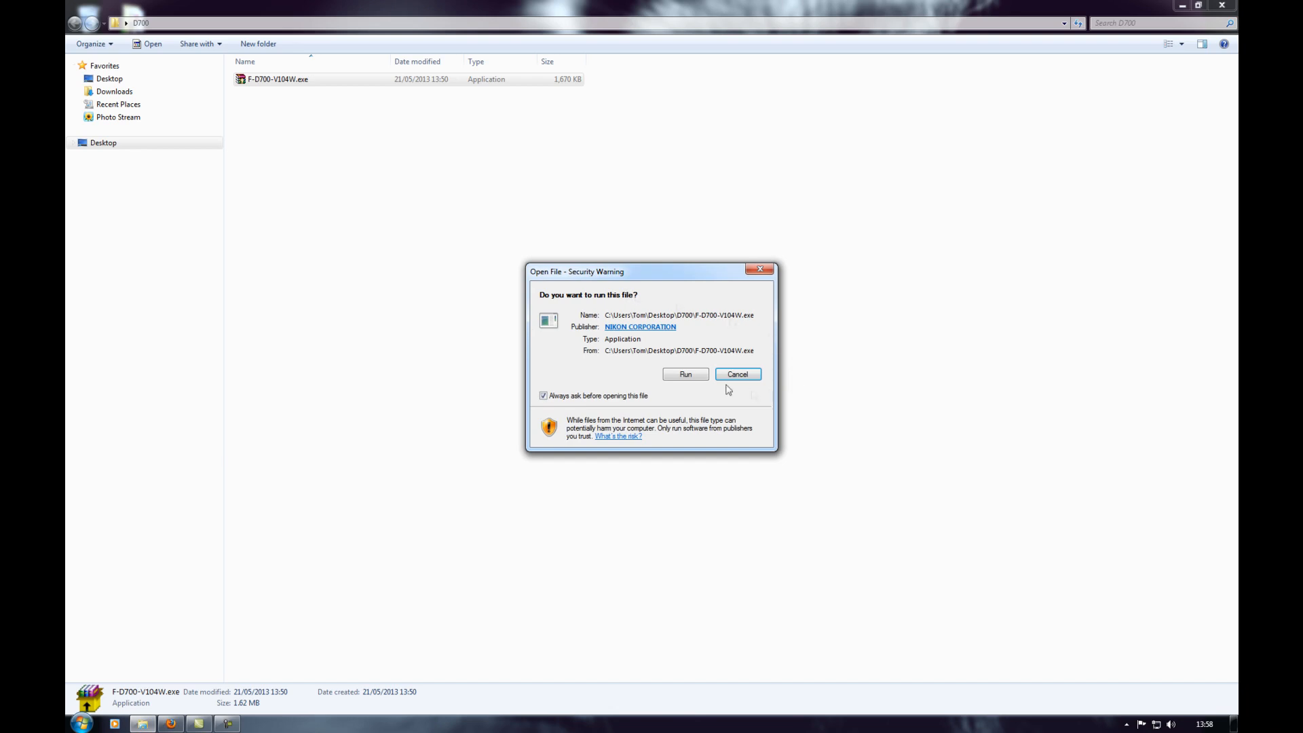
left_click(684, 375)
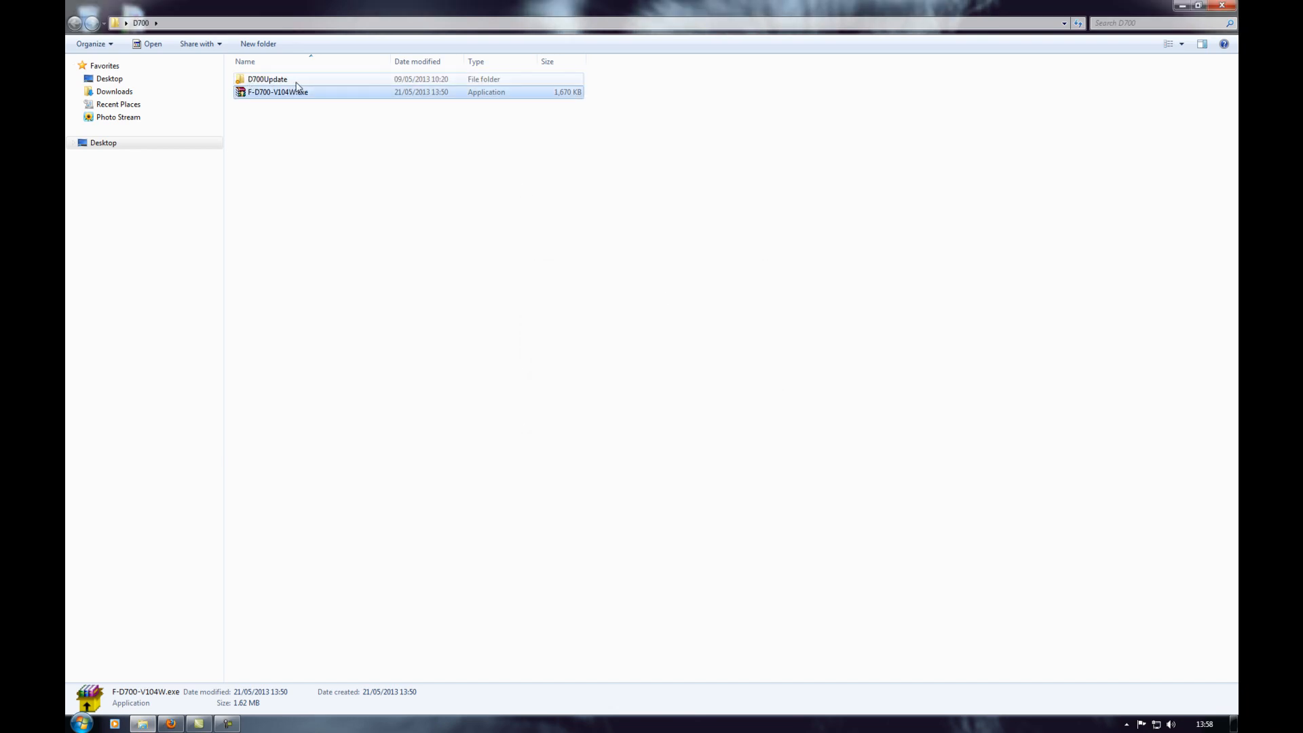
- Reveal the extracted D700_0104.bin inside the new D700Update folder
double_click(267, 79)
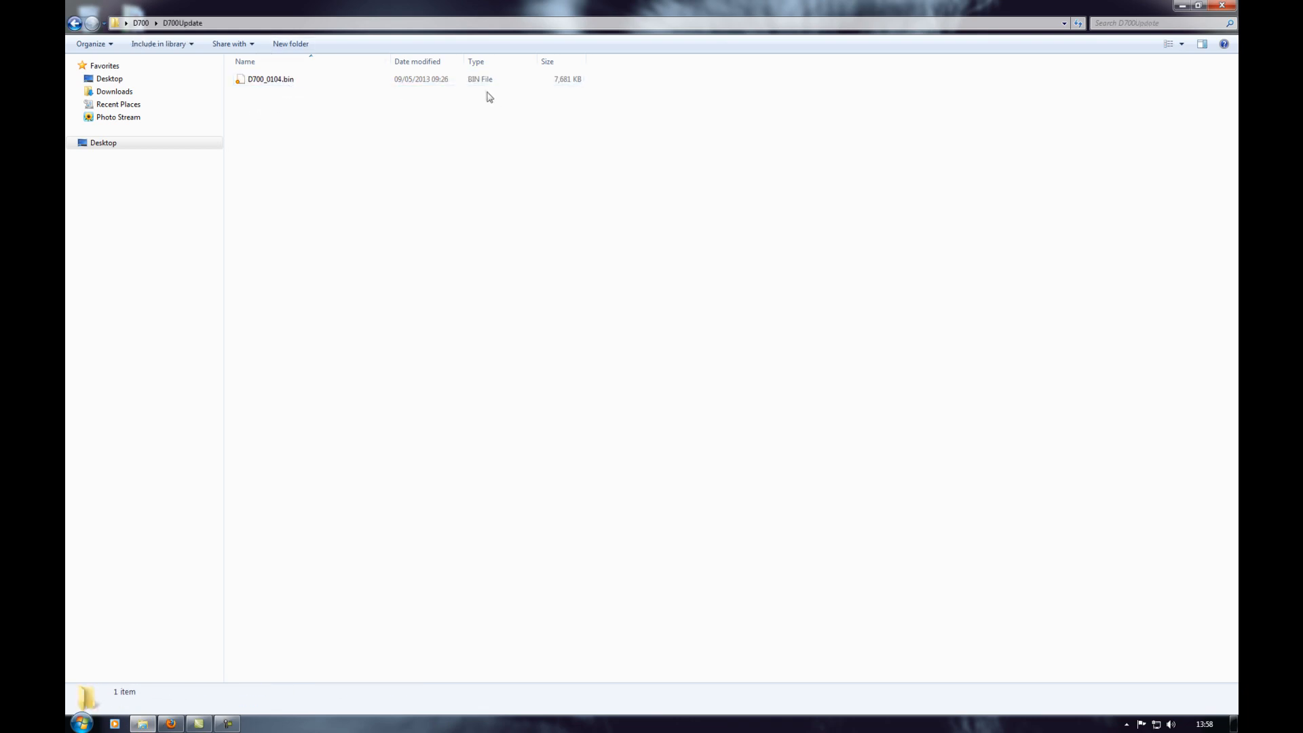
left_click(271, 79)
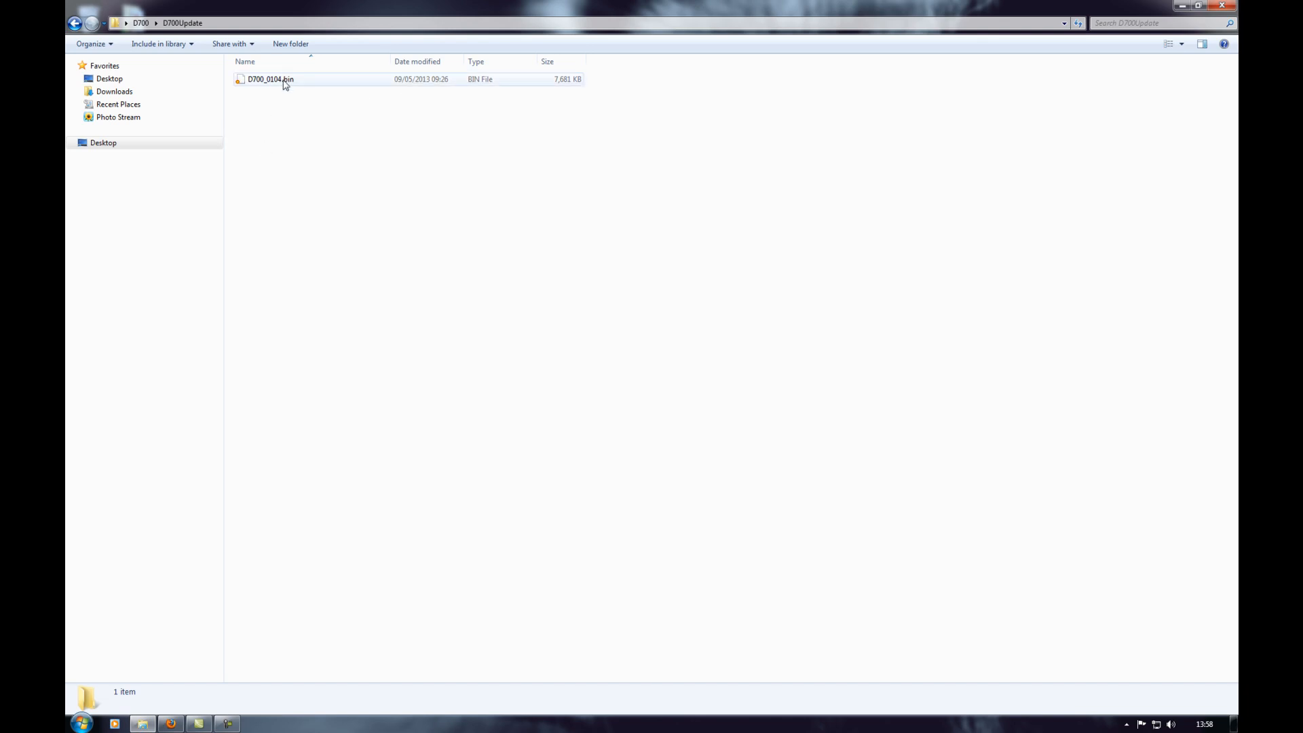
mouse_move(280, 87)
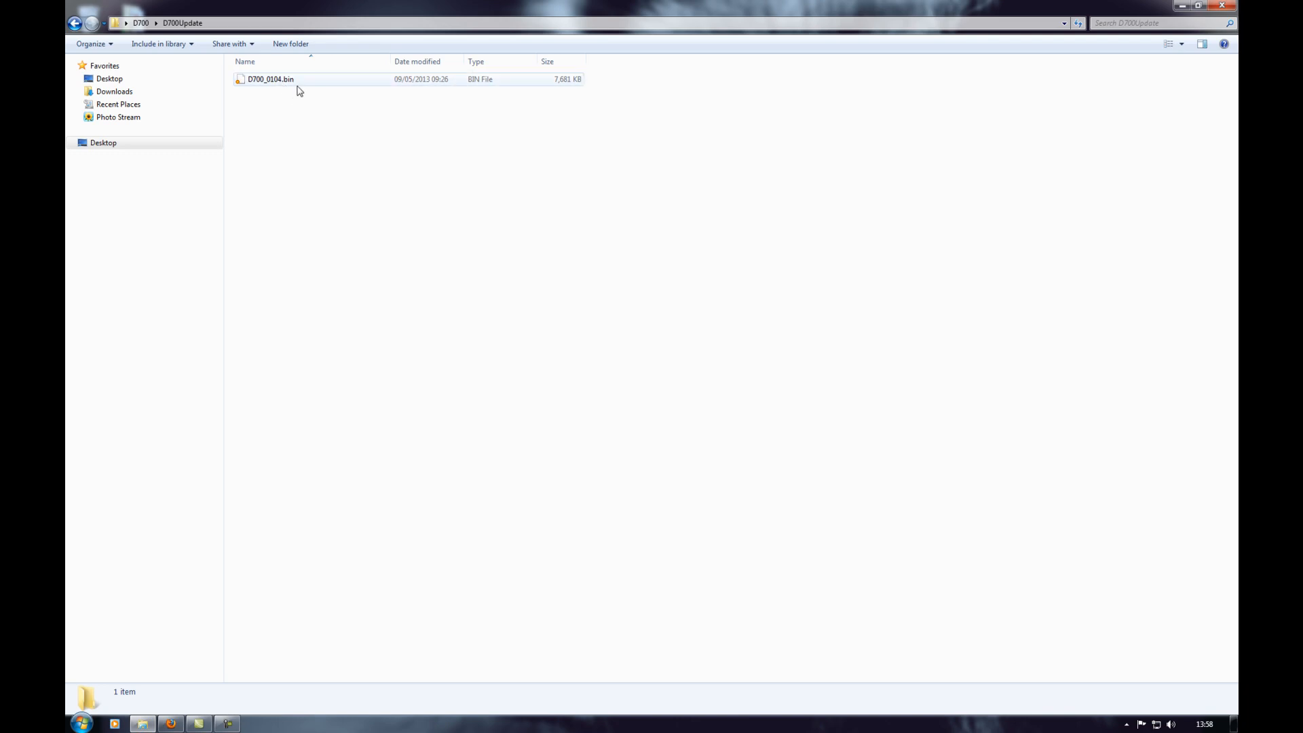
mouse_move(301, 89)
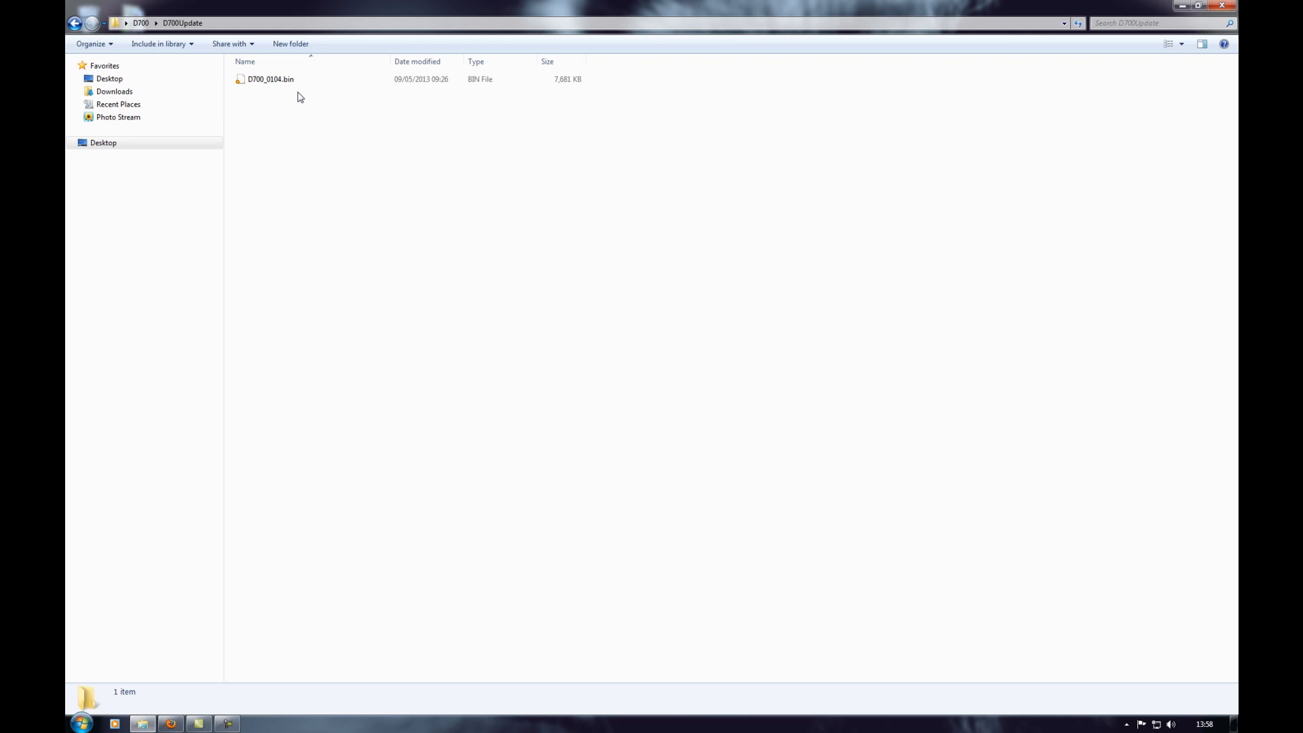
left_click(271, 79)
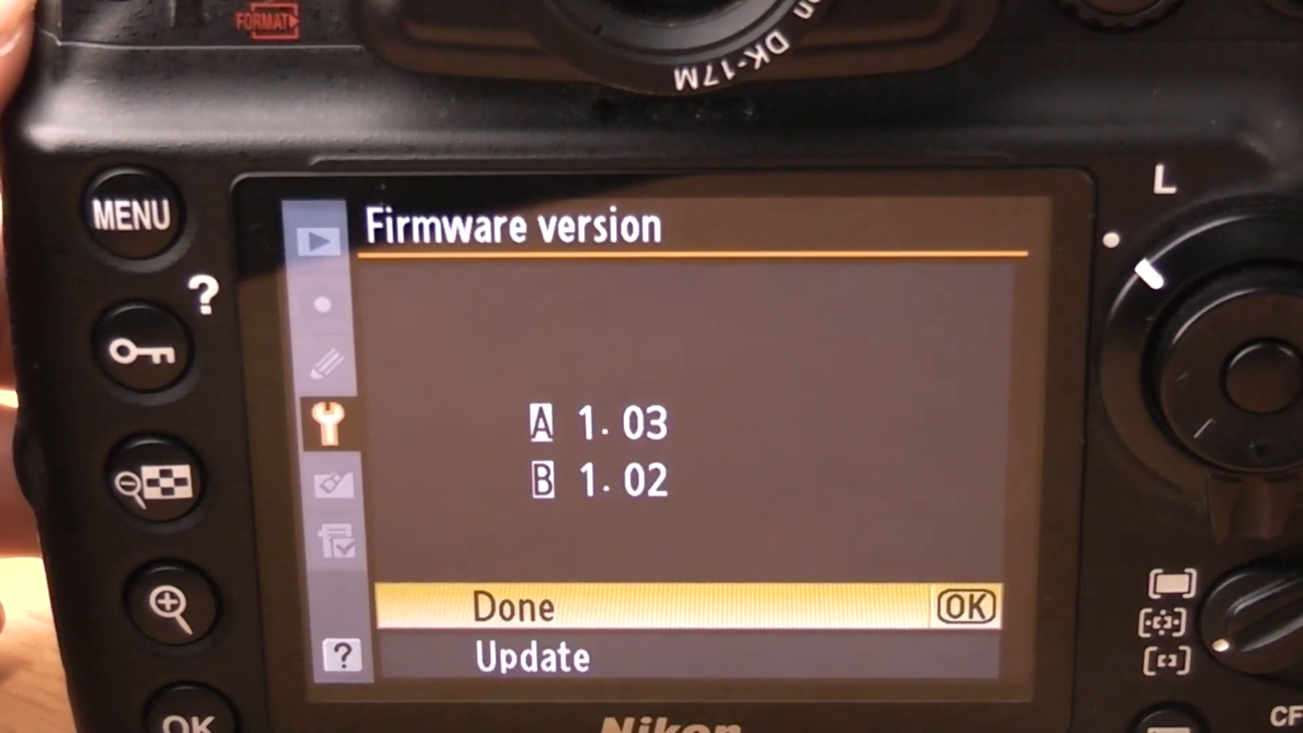
- Start the firmware update from A 1.03/B 1.02 to A 1.04/B 1.03 and return to the Setup menu
key("Down")
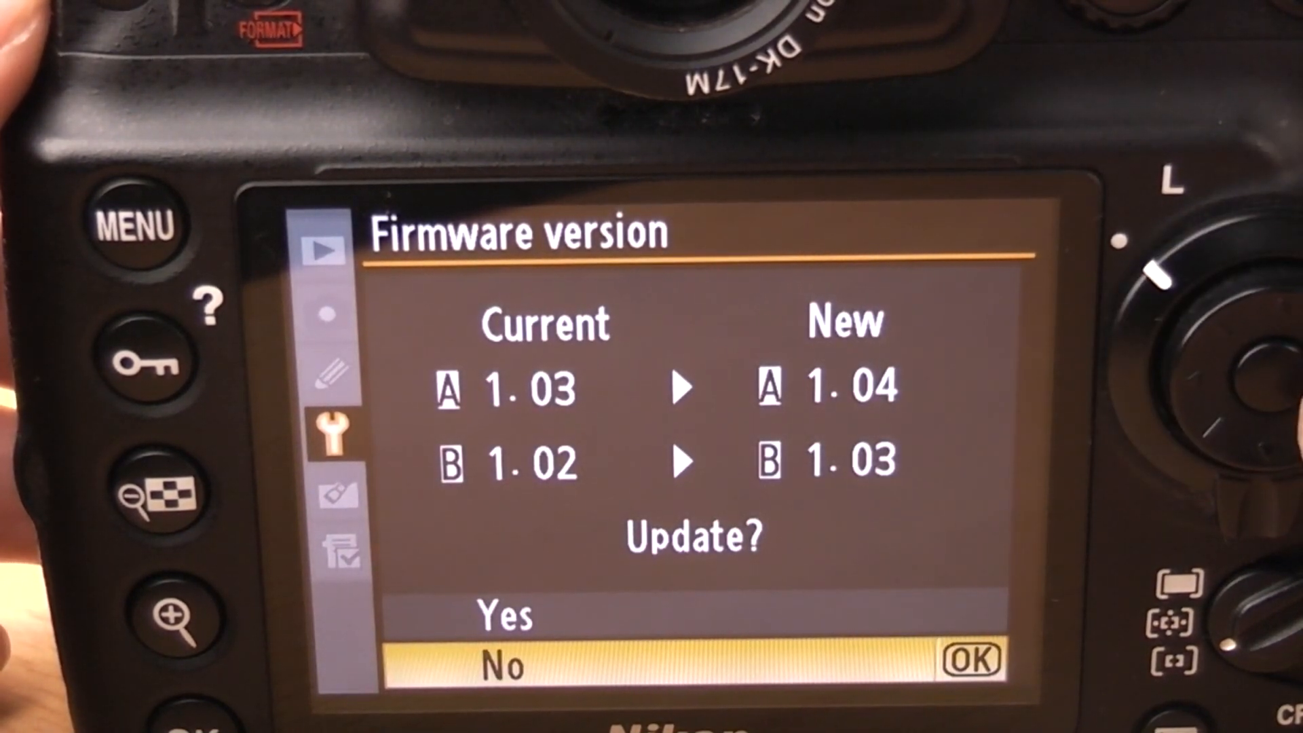
key("up")
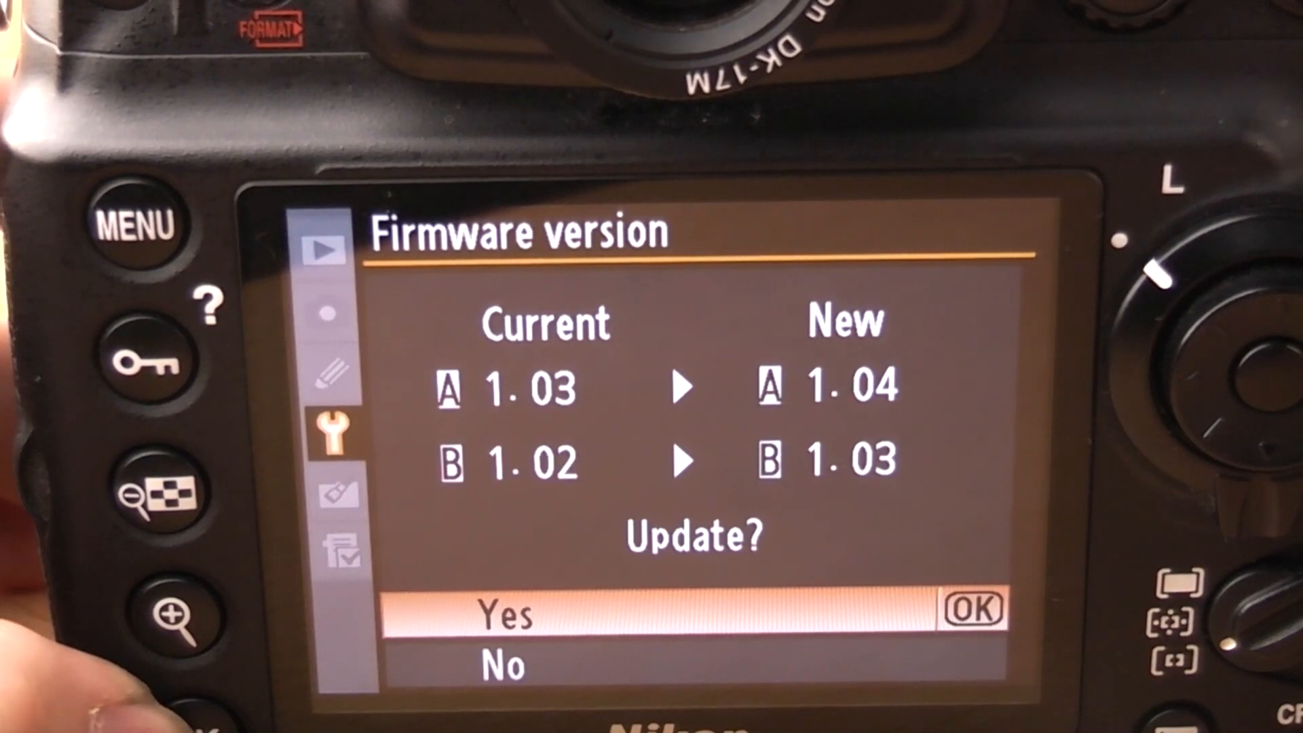
left_click(969, 605)
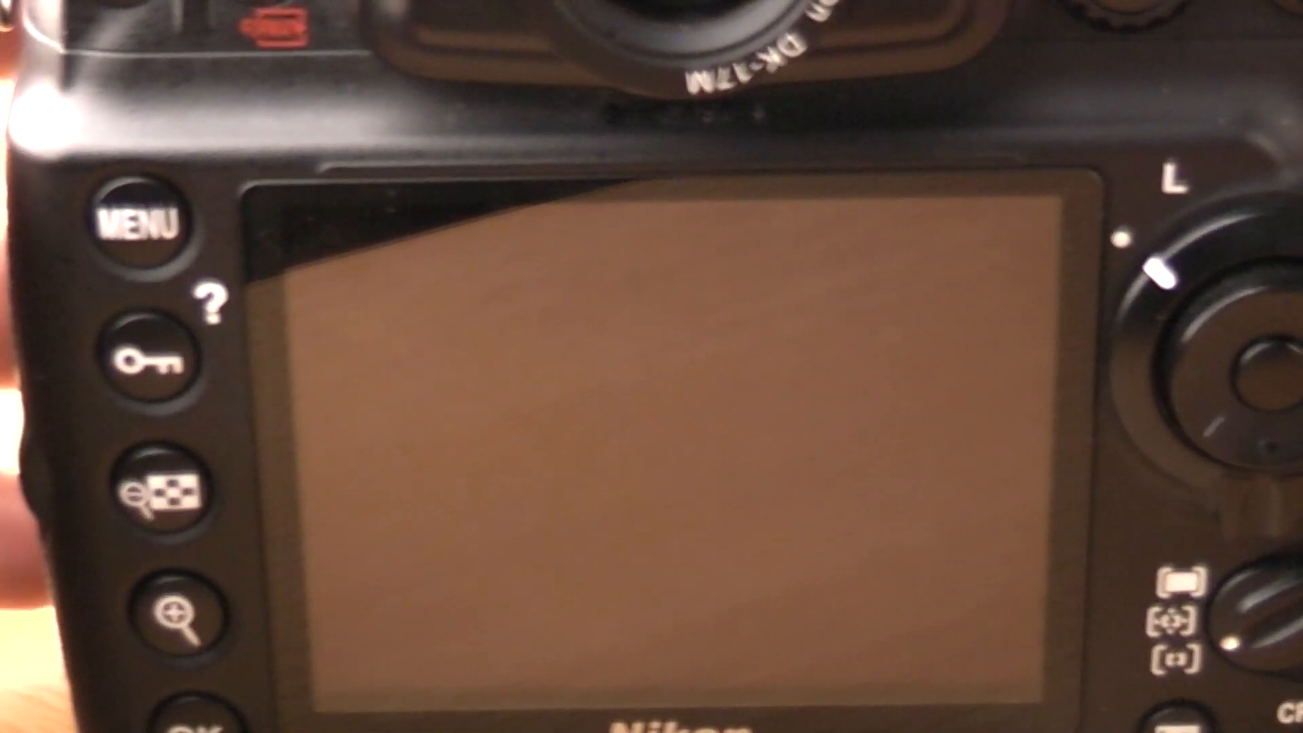
left_click(137, 224)
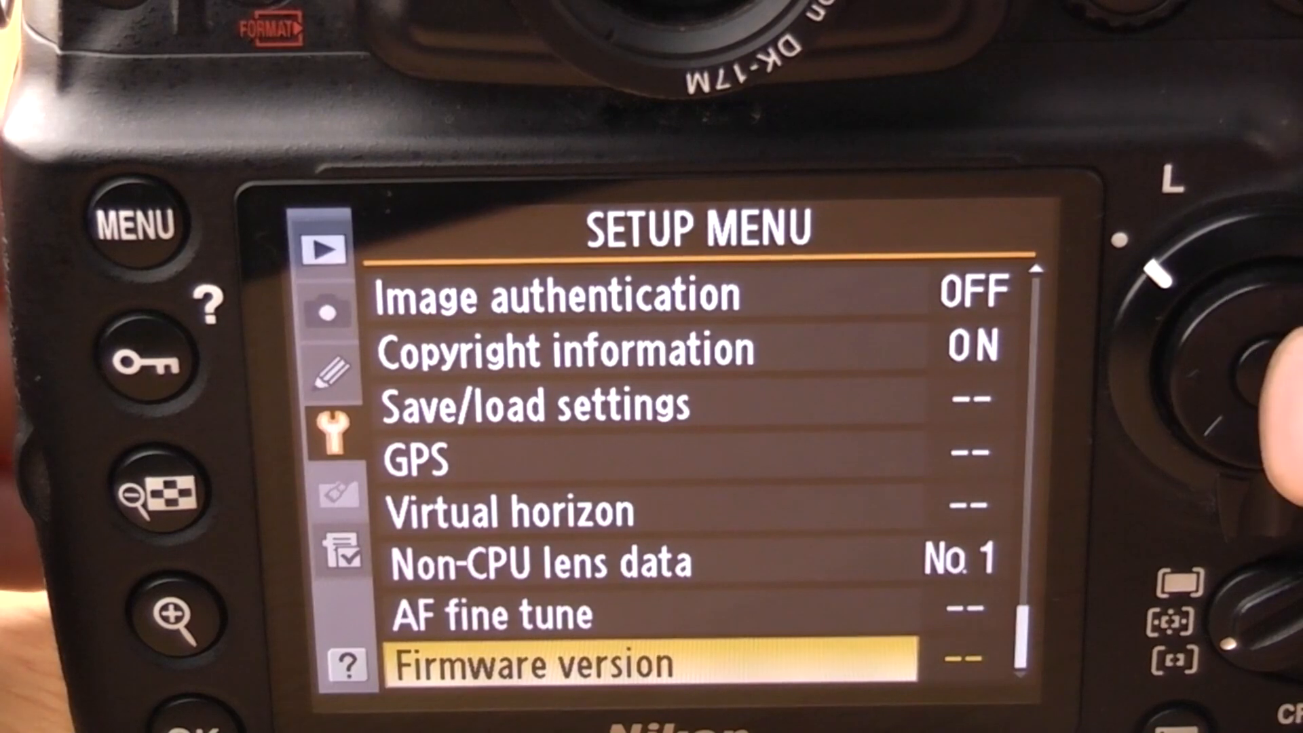